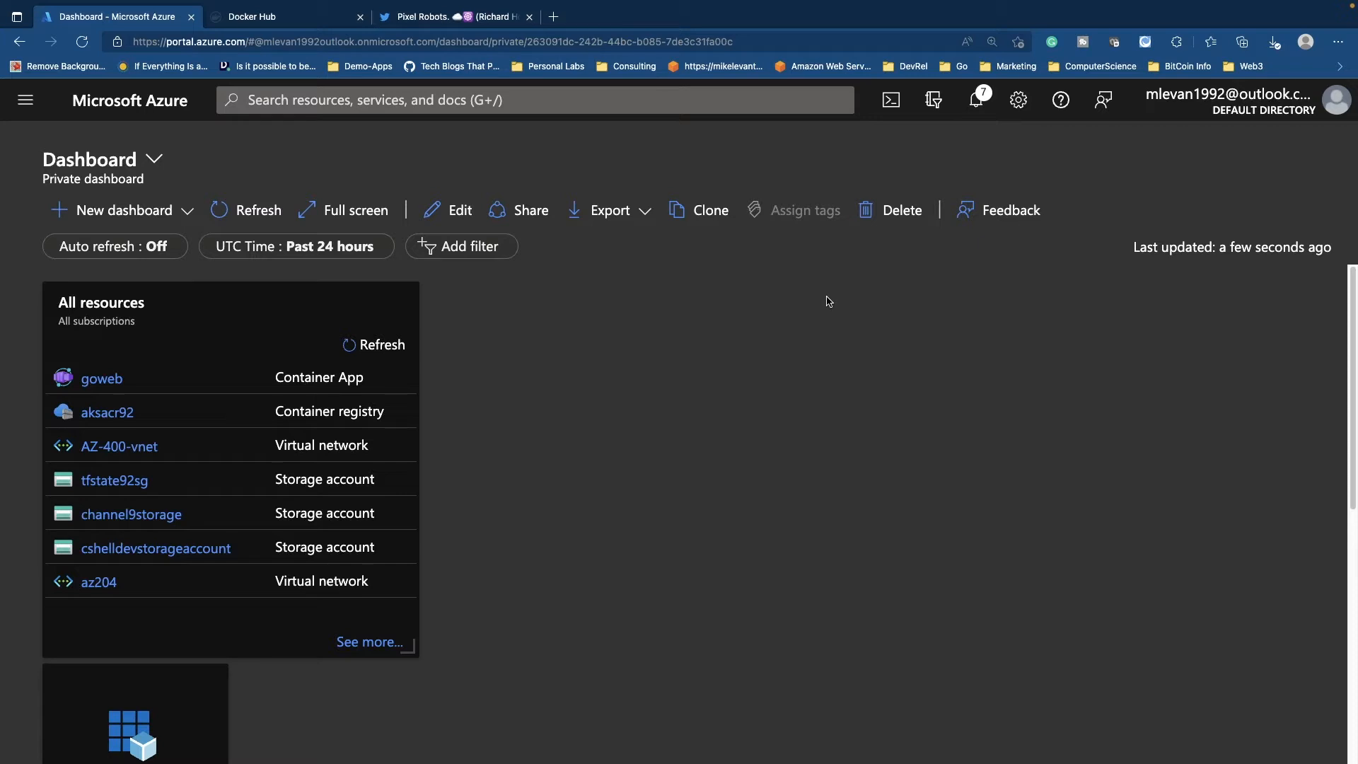
mouse_move(772, 277)
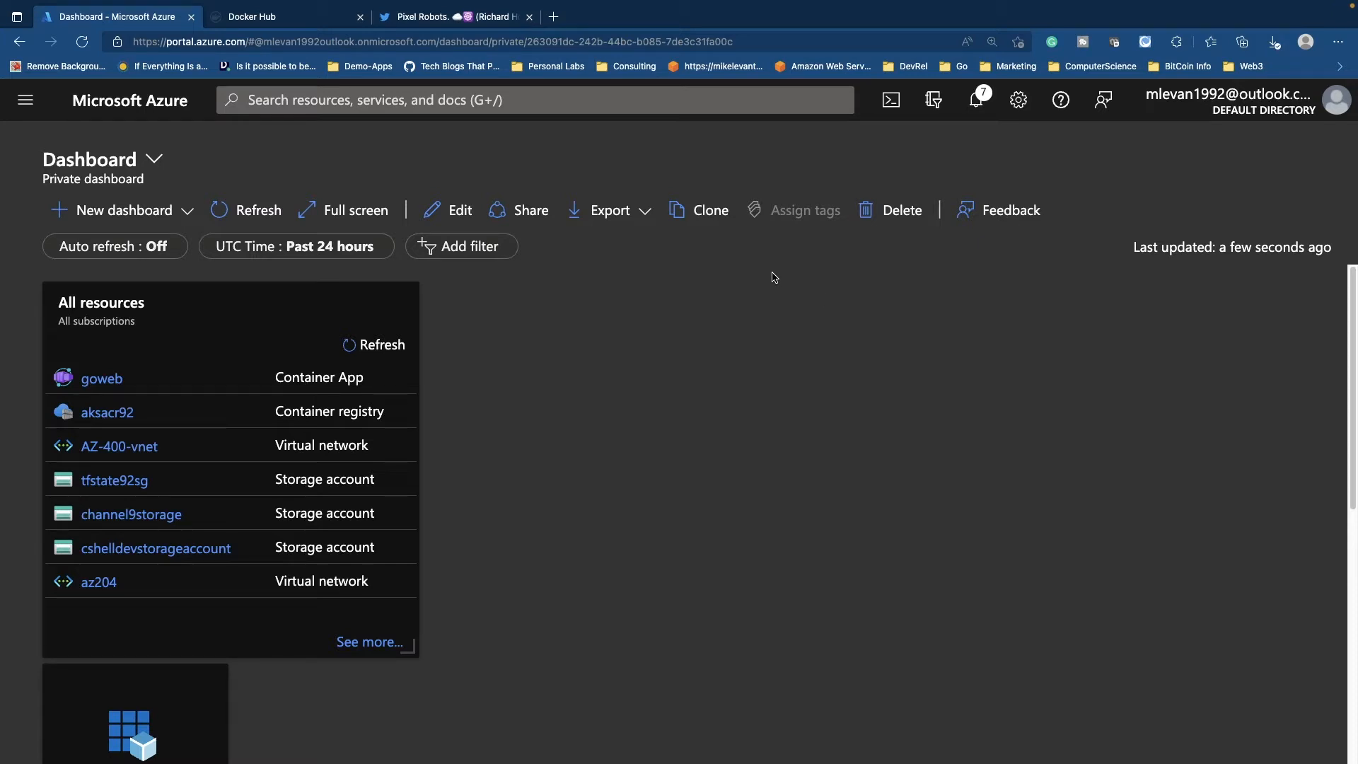
mouse_move(608, 211)
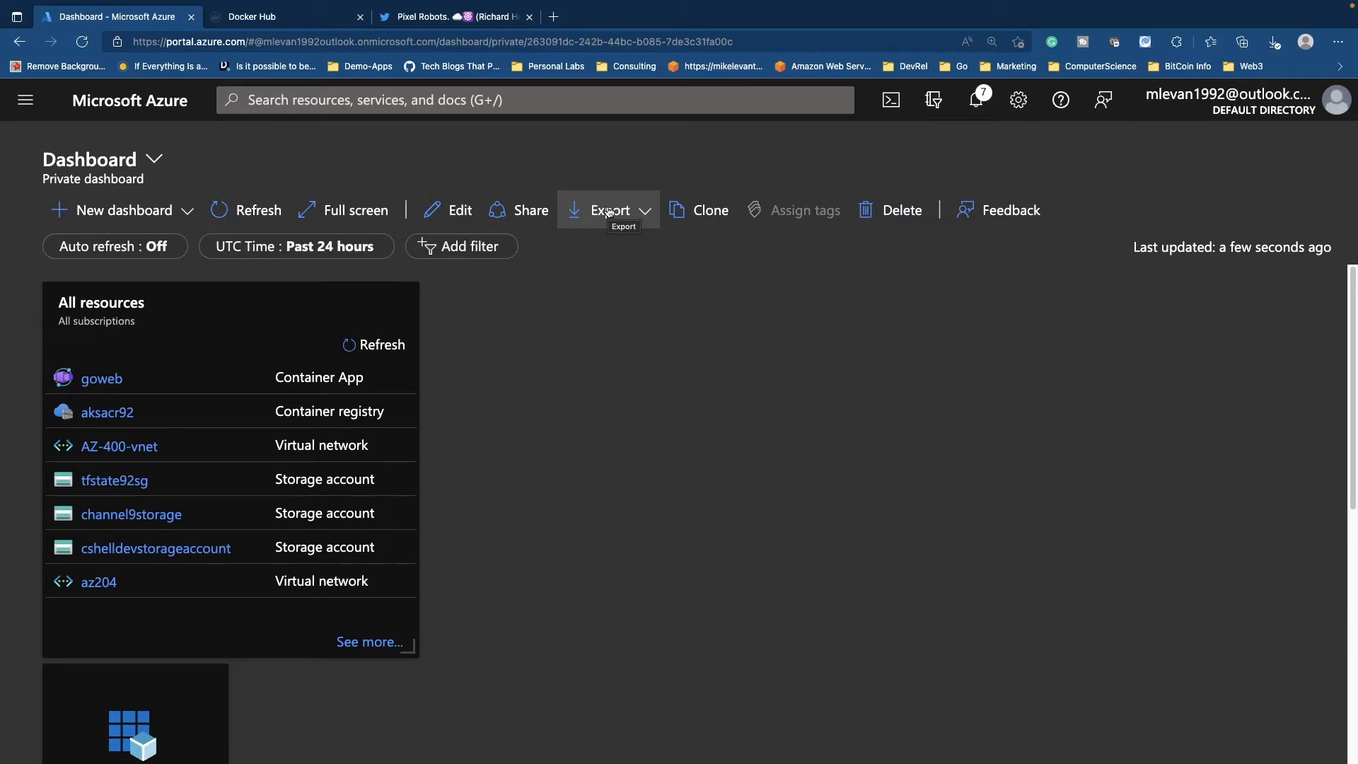
mouse_move(730, 397)
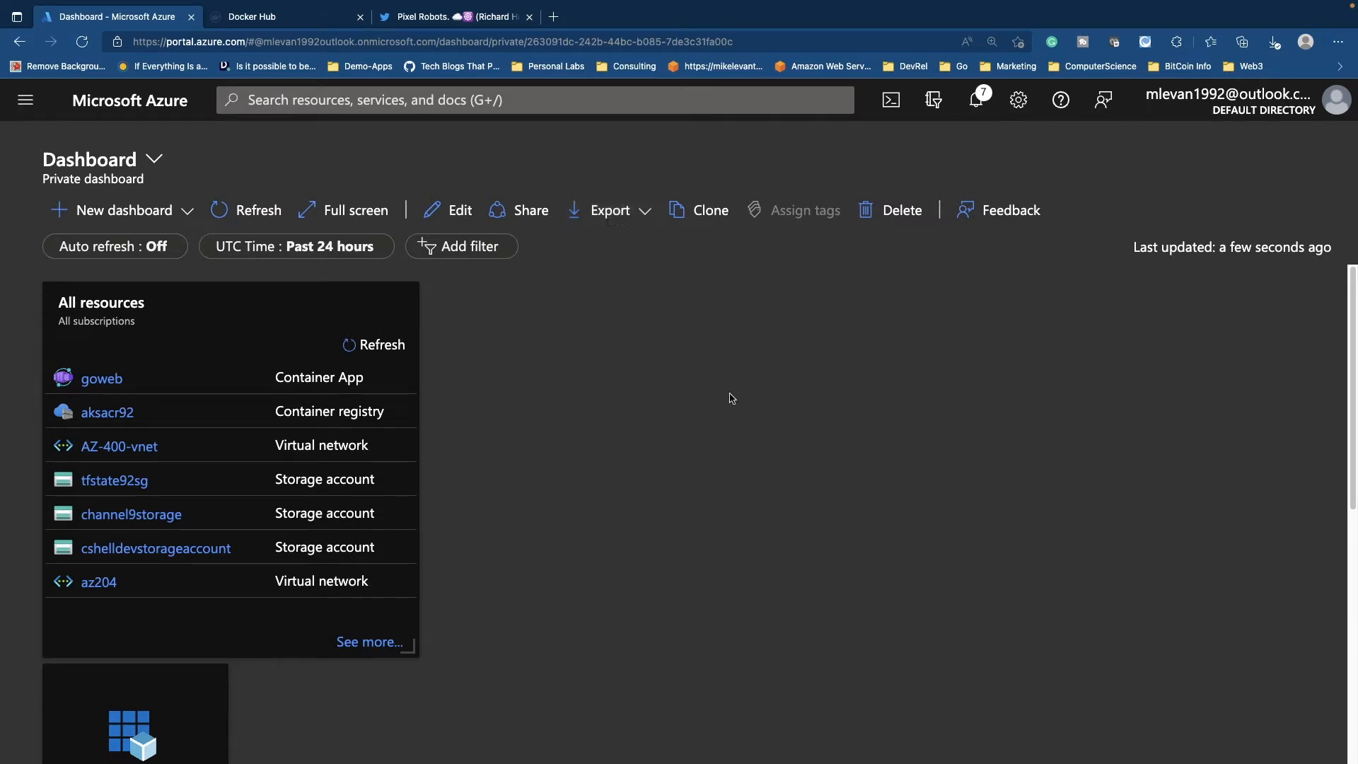
Step: Switch to the Twitter profile tab before closing it and returning to the Azure dashboard
left_click(450, 17)
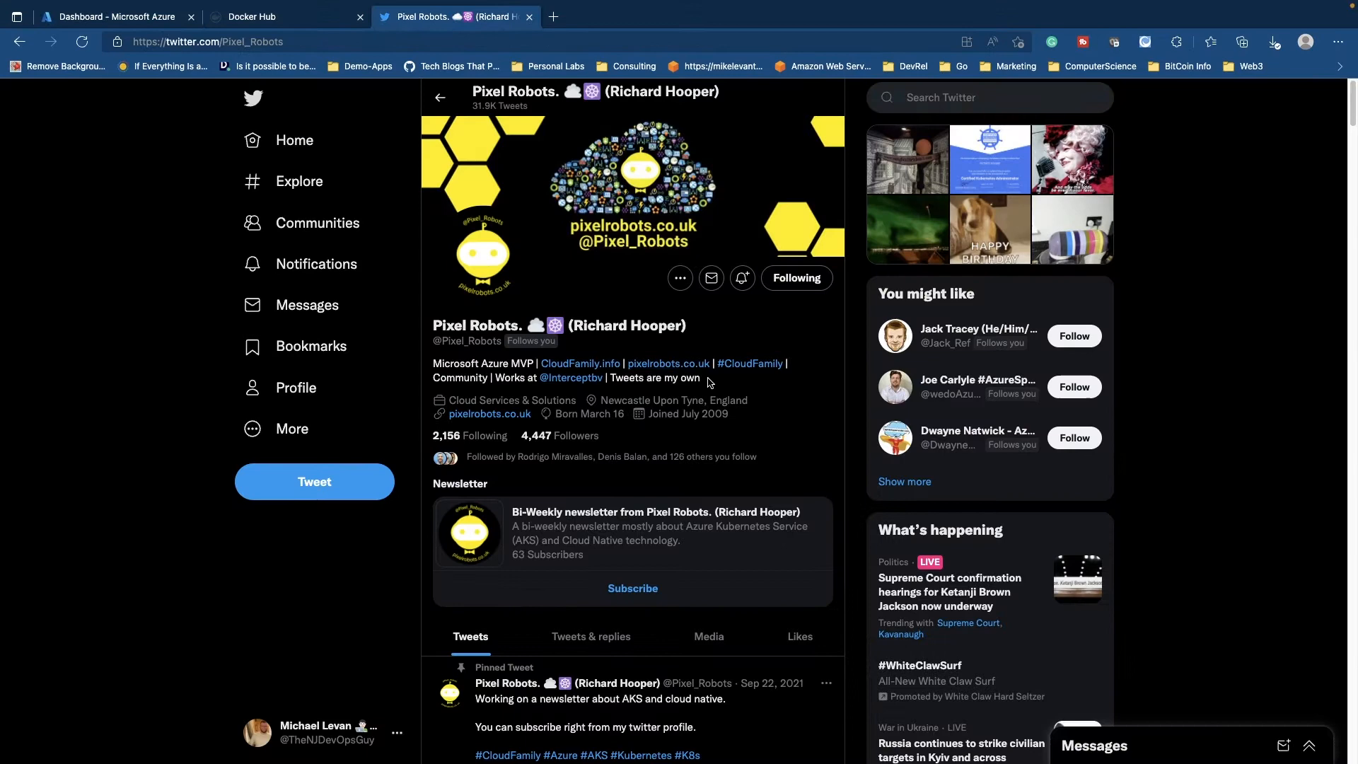
mouse_move(978, 430)
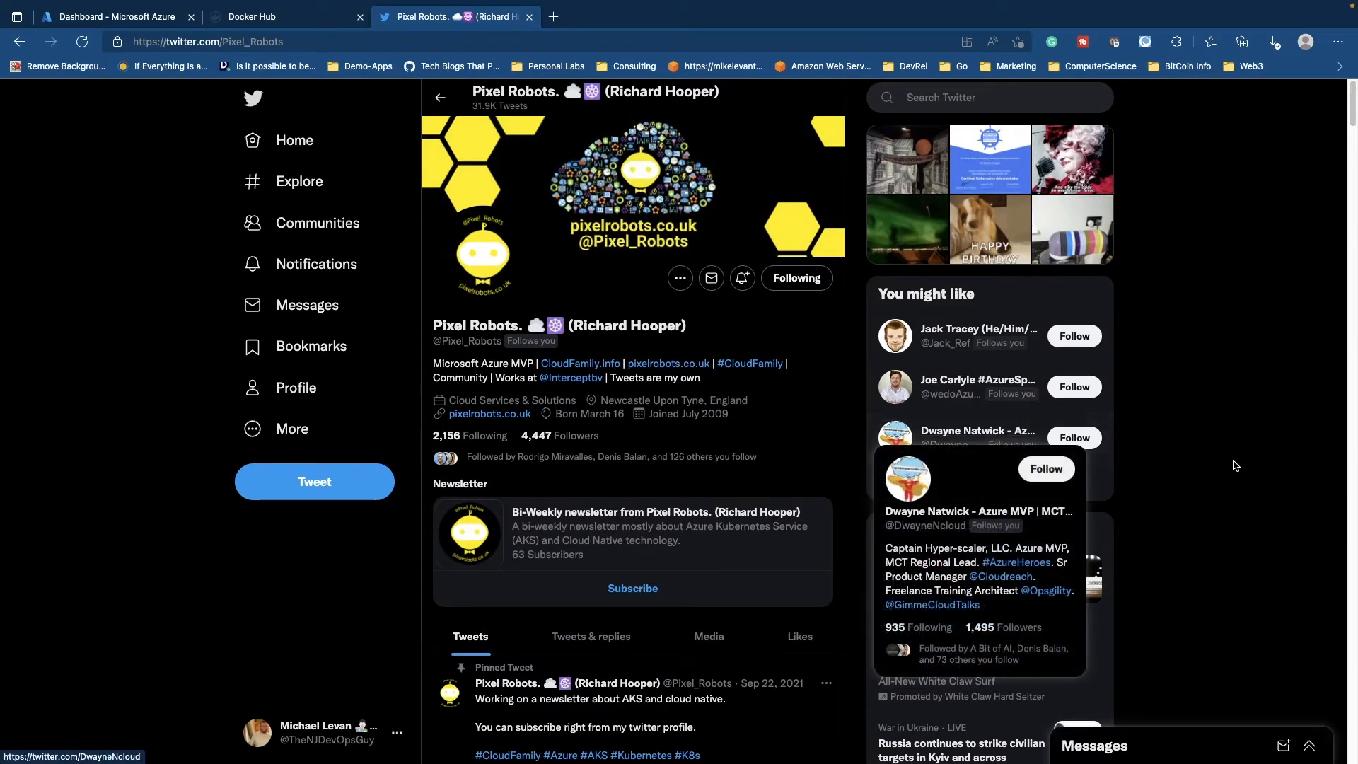
mouse_move(1225, 454)
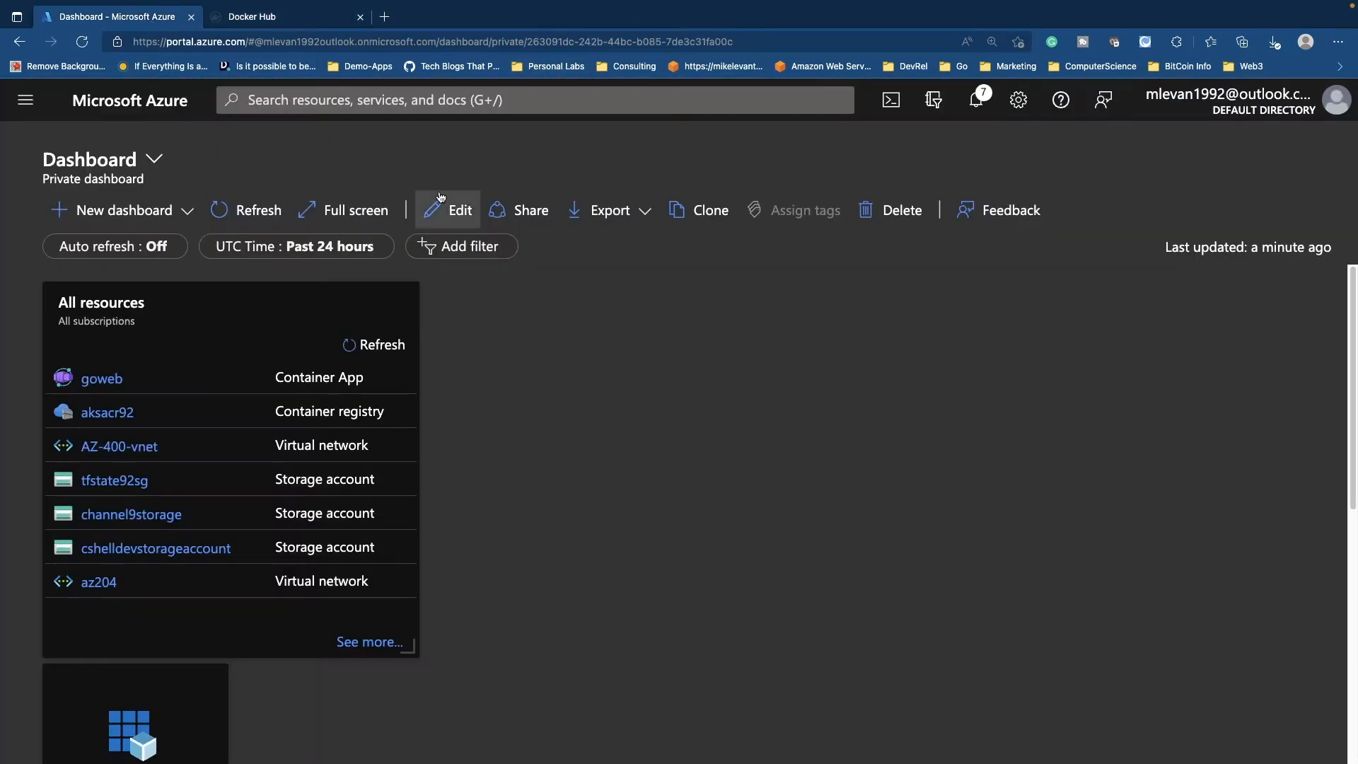
mouse_move(772, 444)
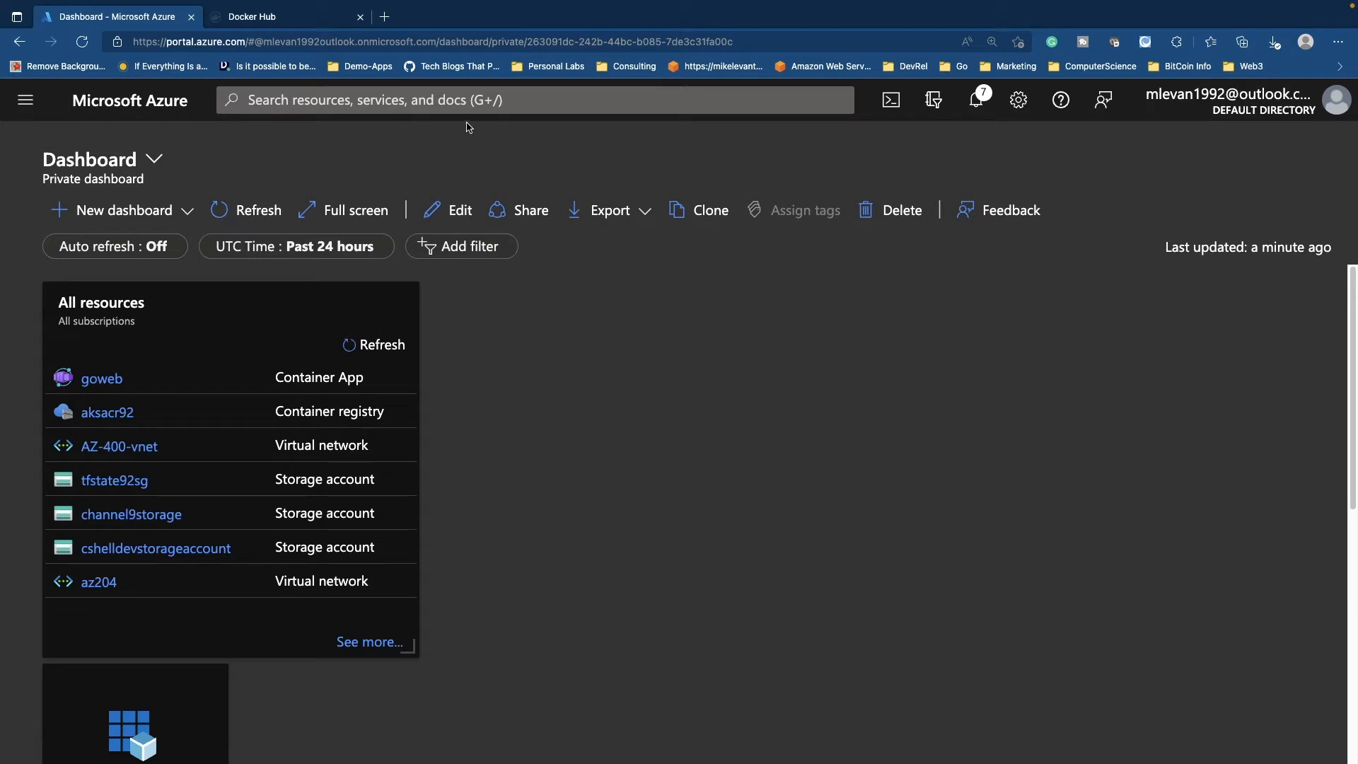
Step: Search 'contai' in the Azure top bar and open the Container Apps service list
left_click(533, 99)
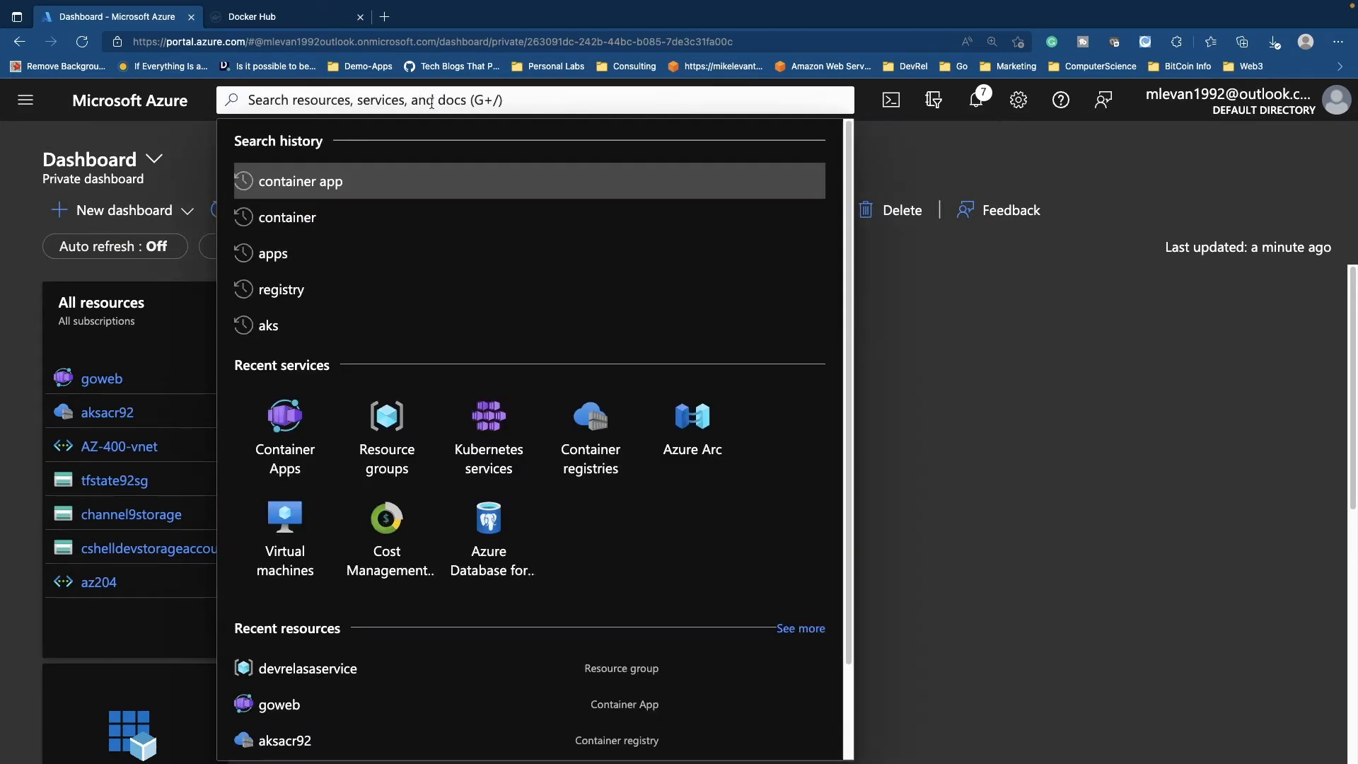
type("contai")
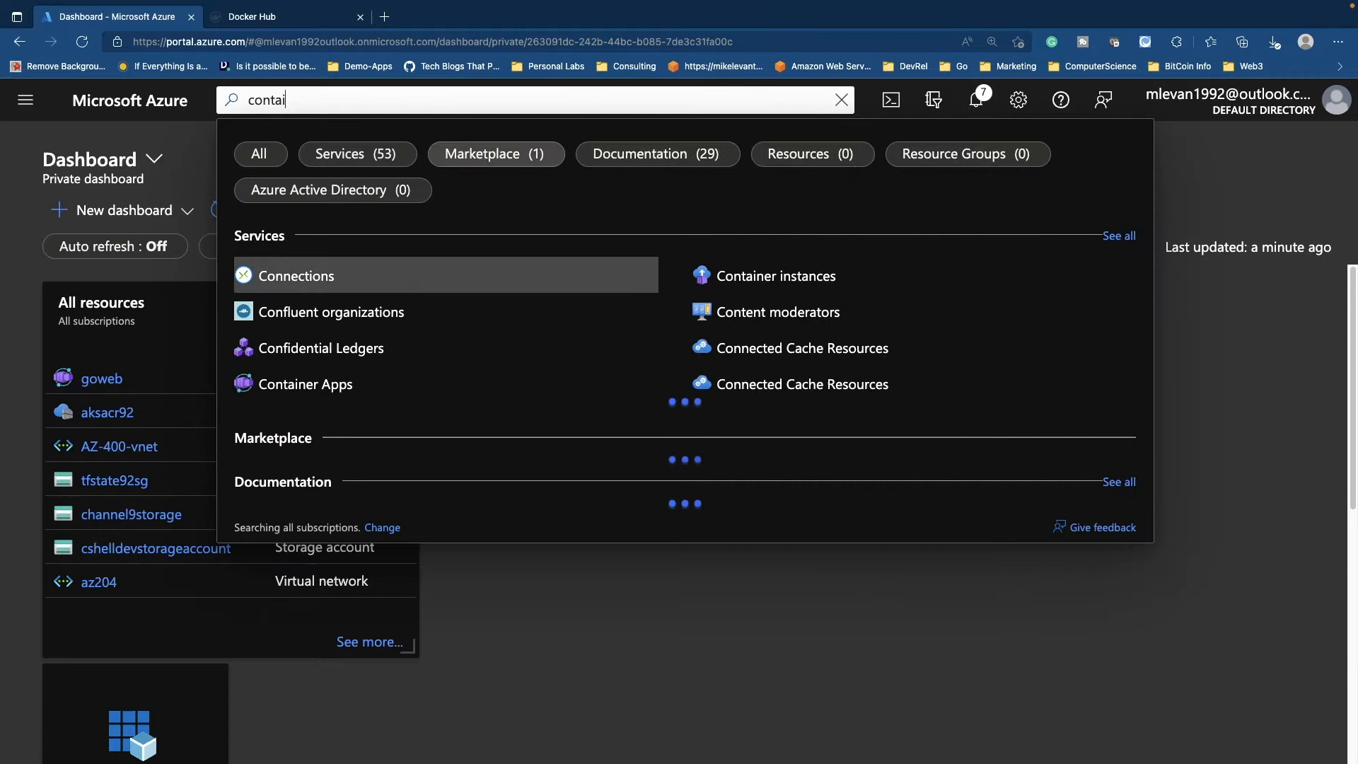
left_click(304, 383)
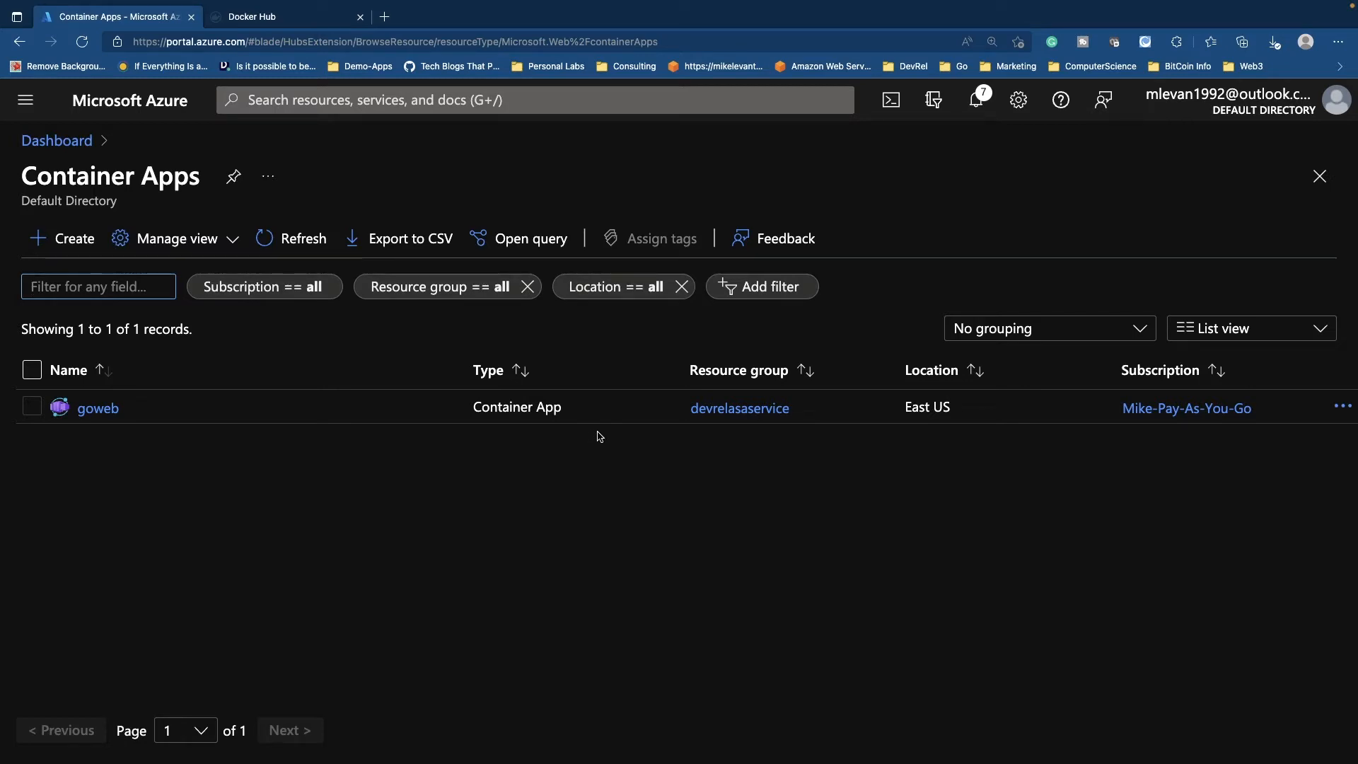
mouse_move(72, 249)
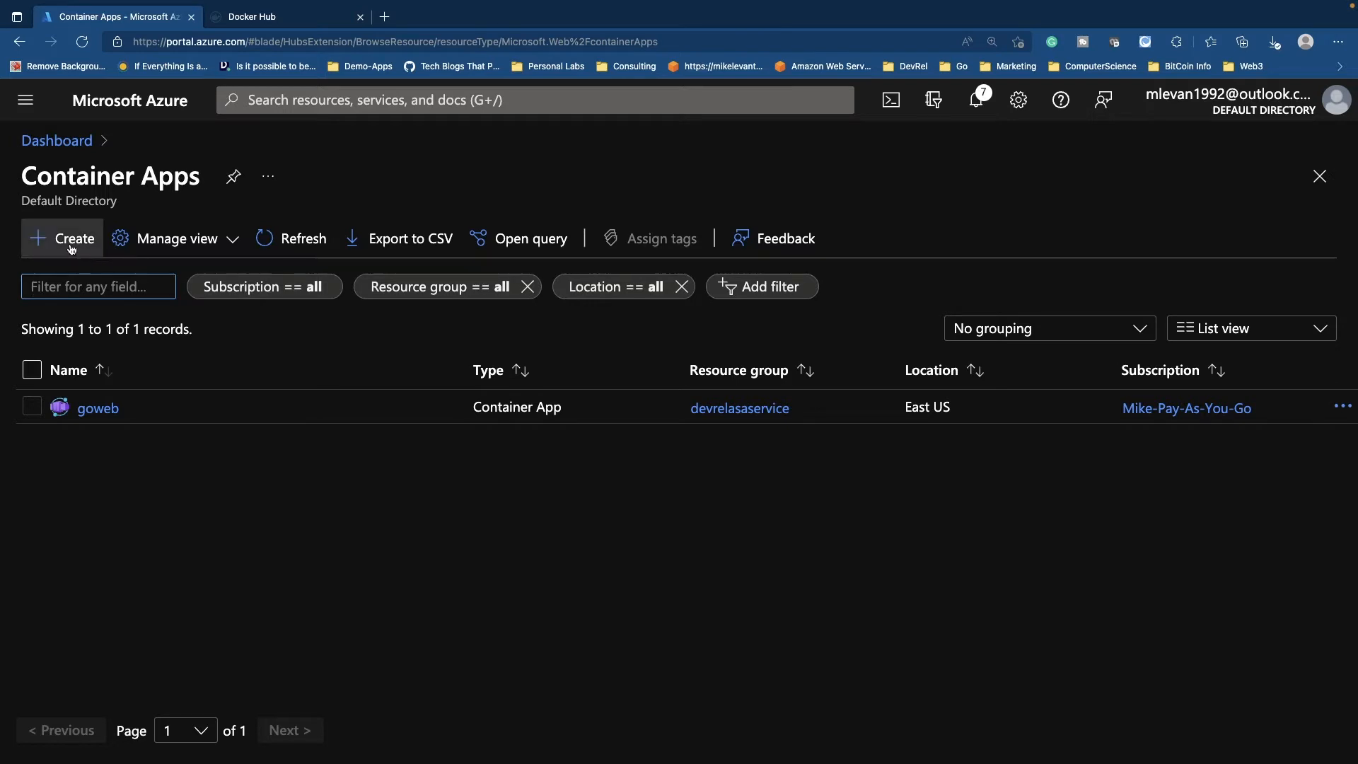
Step: Start a new container app named goweb1 in the devrelasaservice resource group
left_click(62, 238)
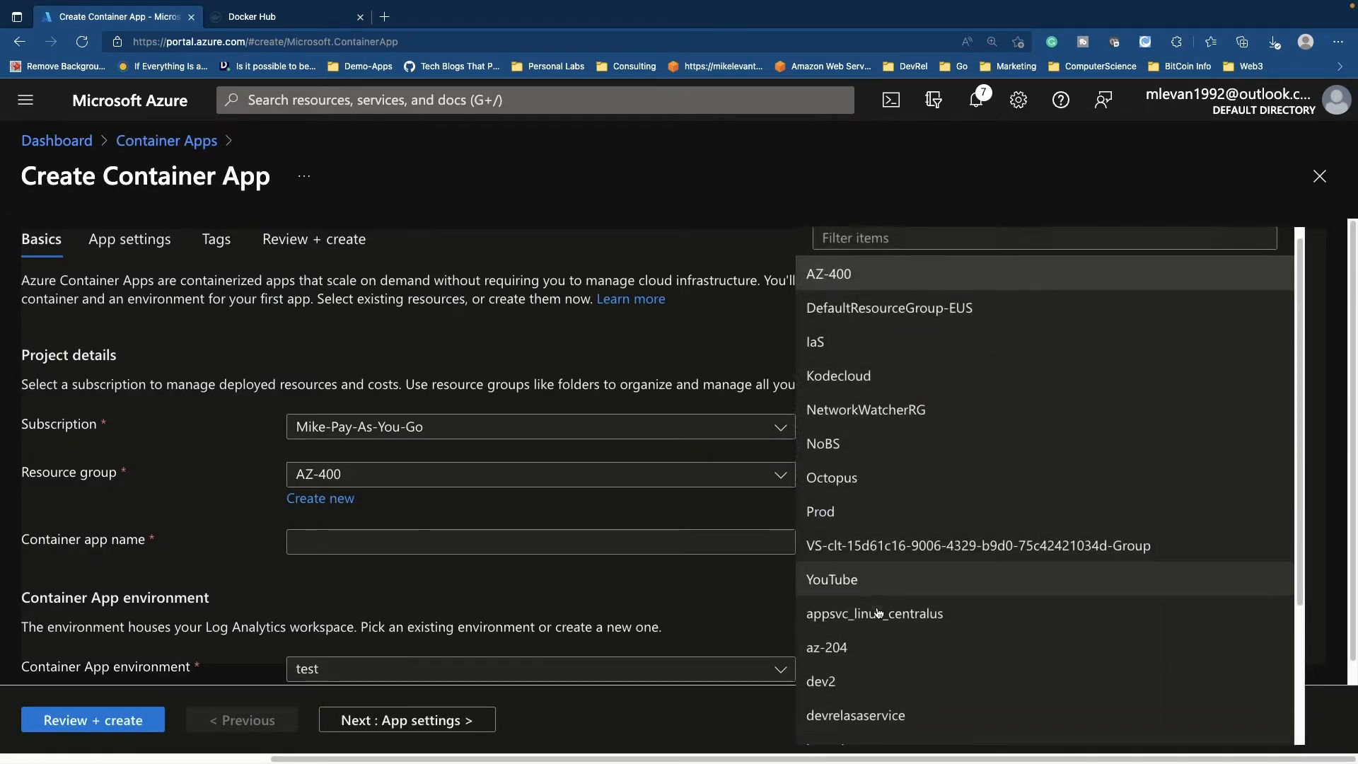
left_click(855, 715)
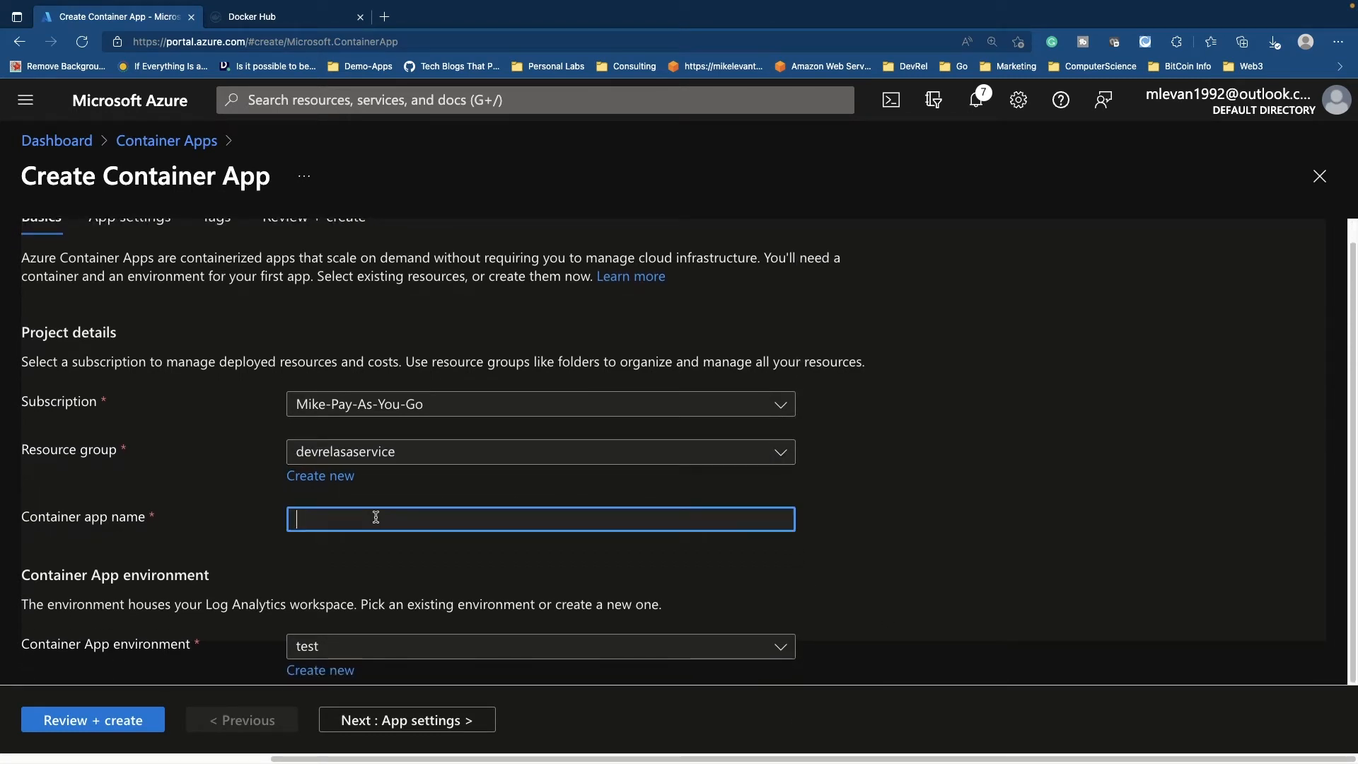
type("goweb1")
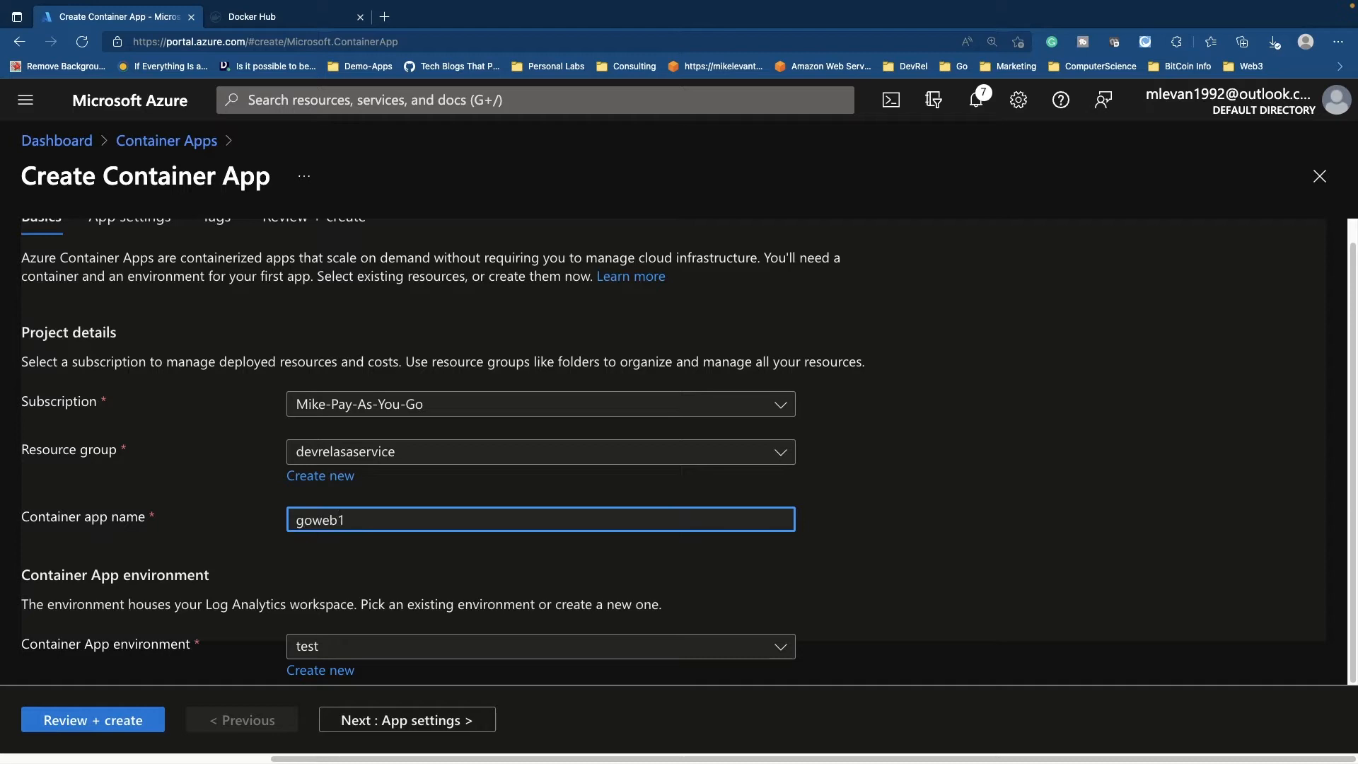
mouse_move(585, 517)
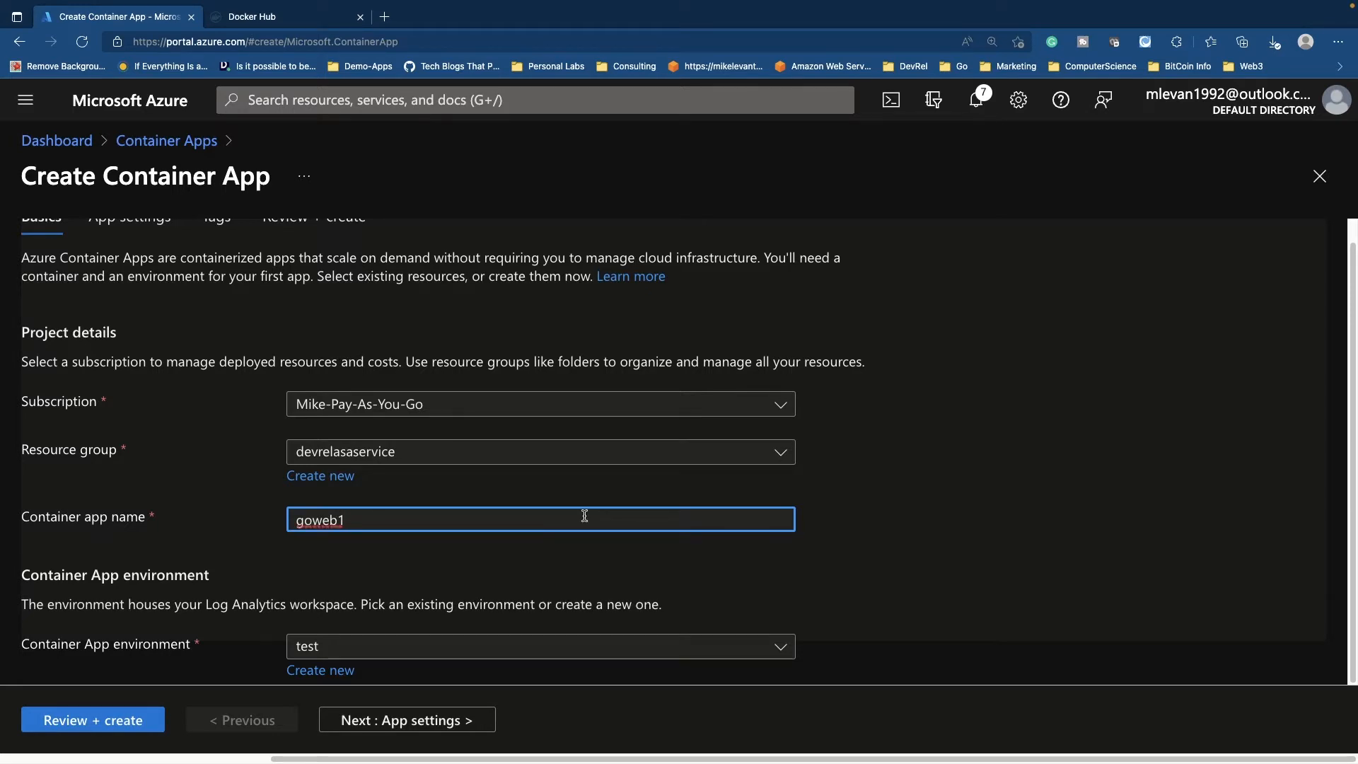
mouse_move(175, 589)
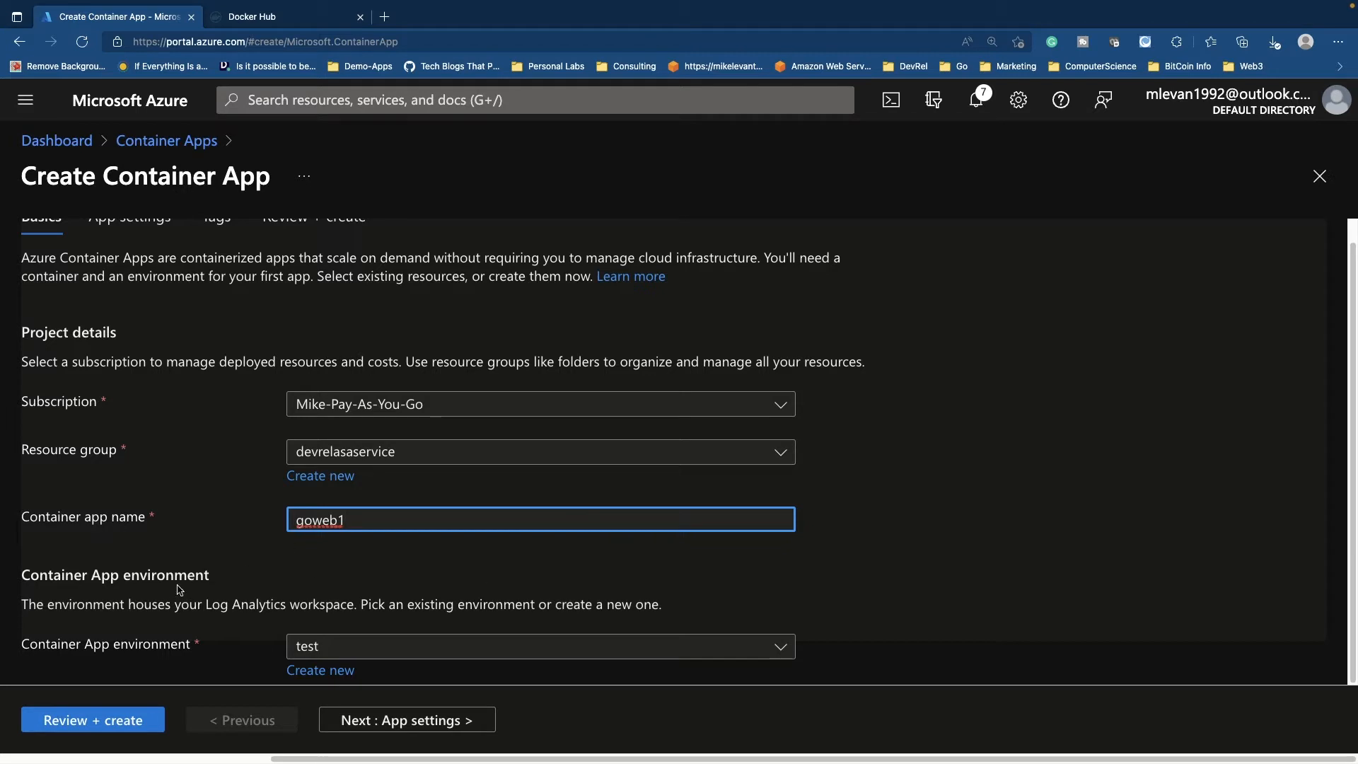
mouse_move(376, 647)
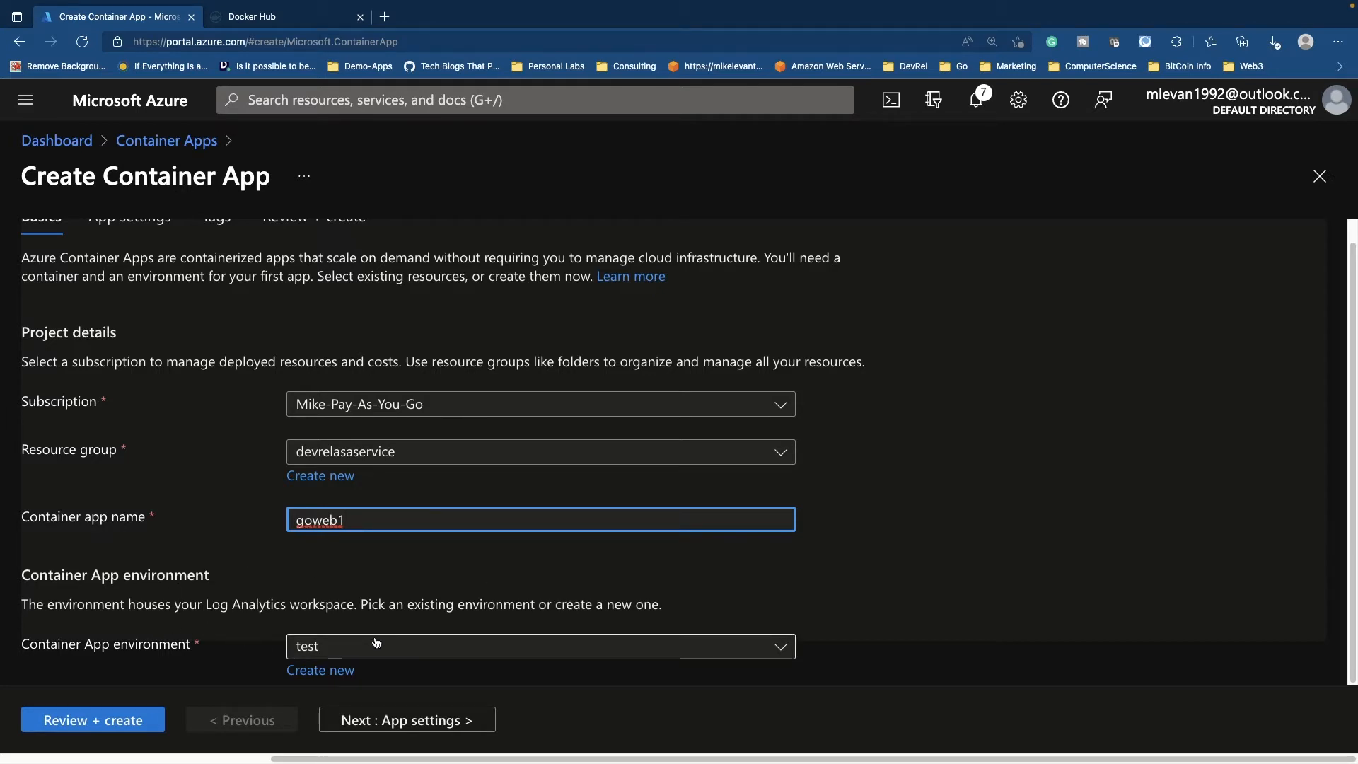
Step: Create a new Container App environment named gowebapp replacing test
left_click(320, 669)
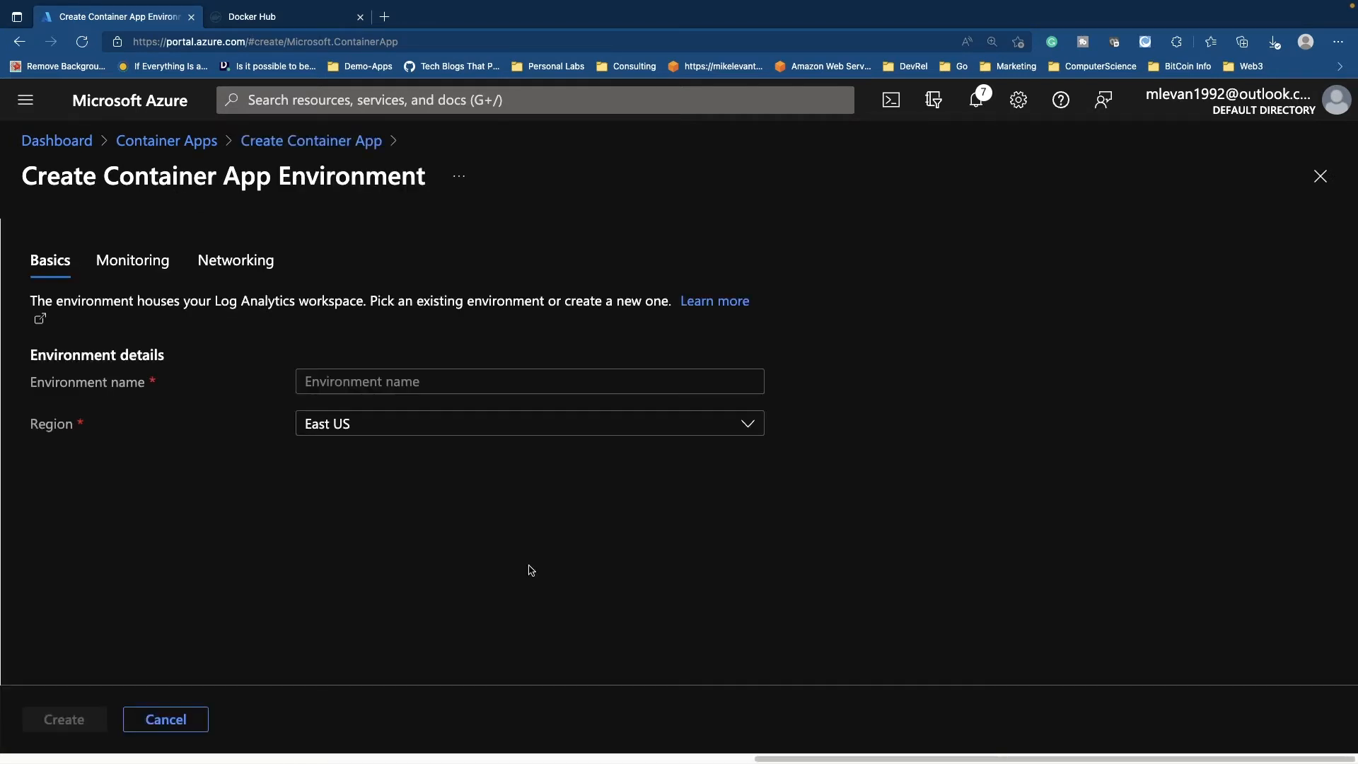
type("g")
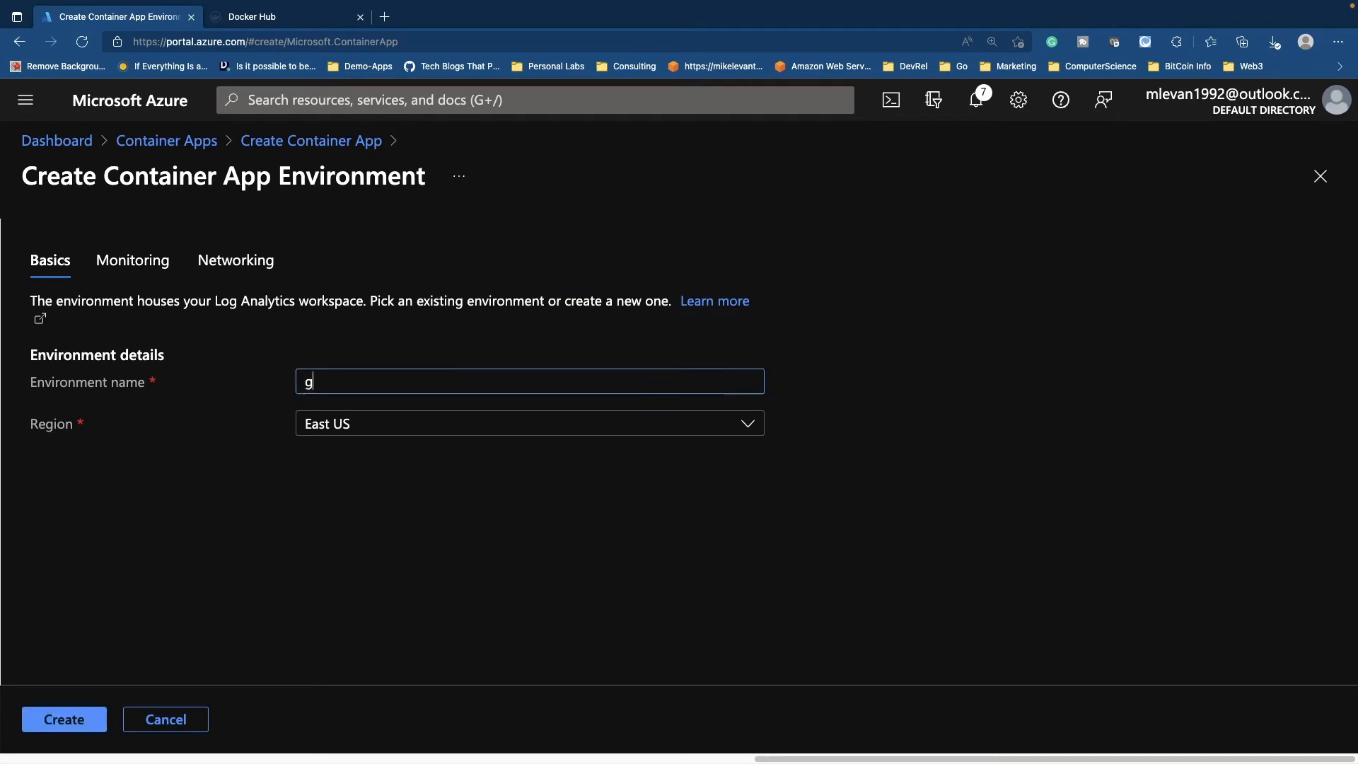
type("owebapp")
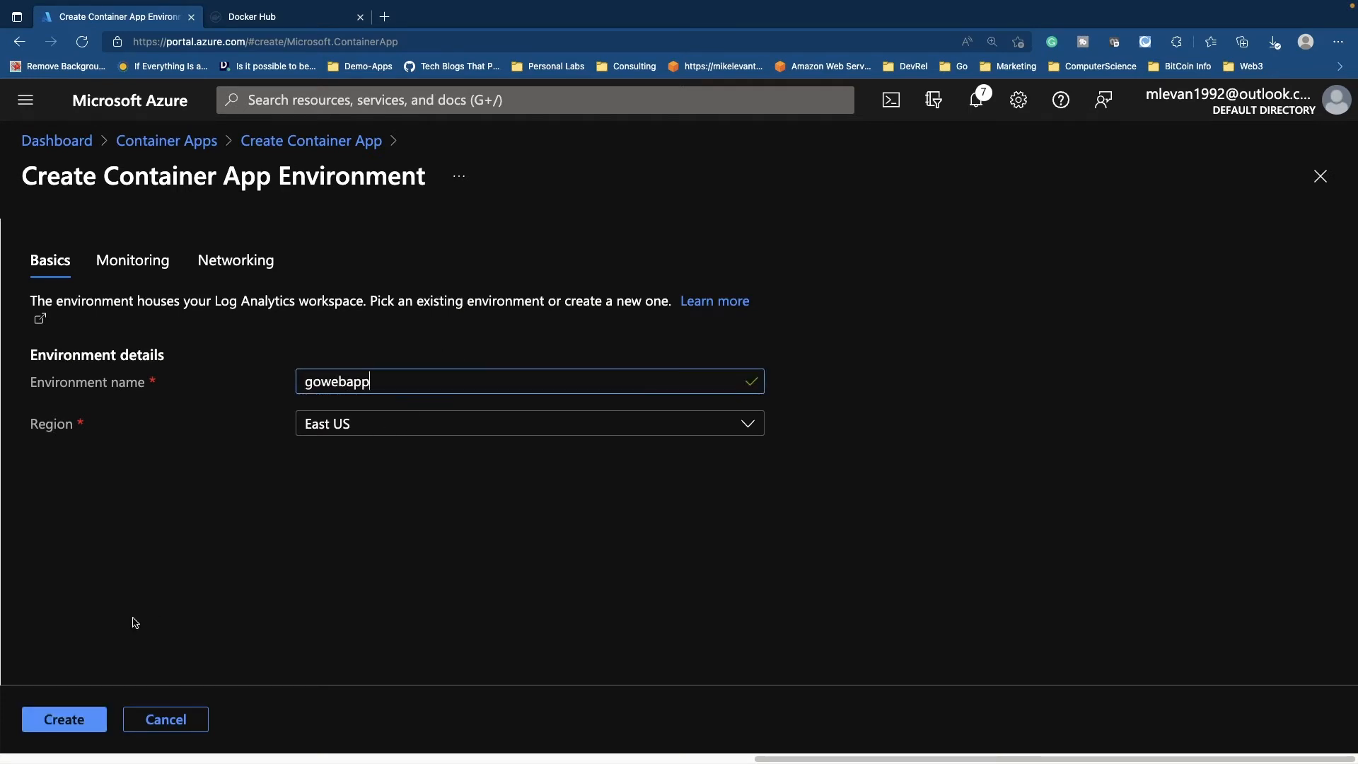
left_click(63, 719)
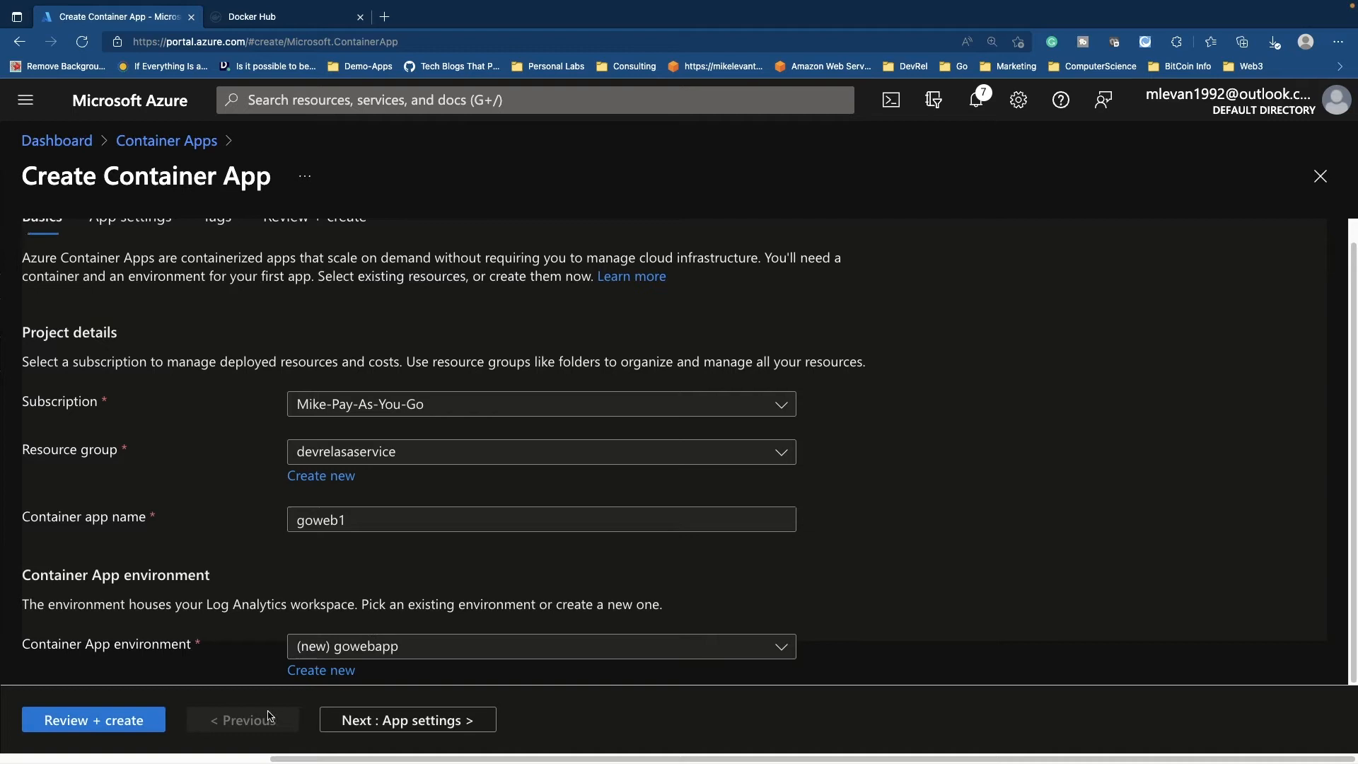
Step: Turn off the quickstart image and name the container gowebapi from the suggestions
left_click(408, 720)
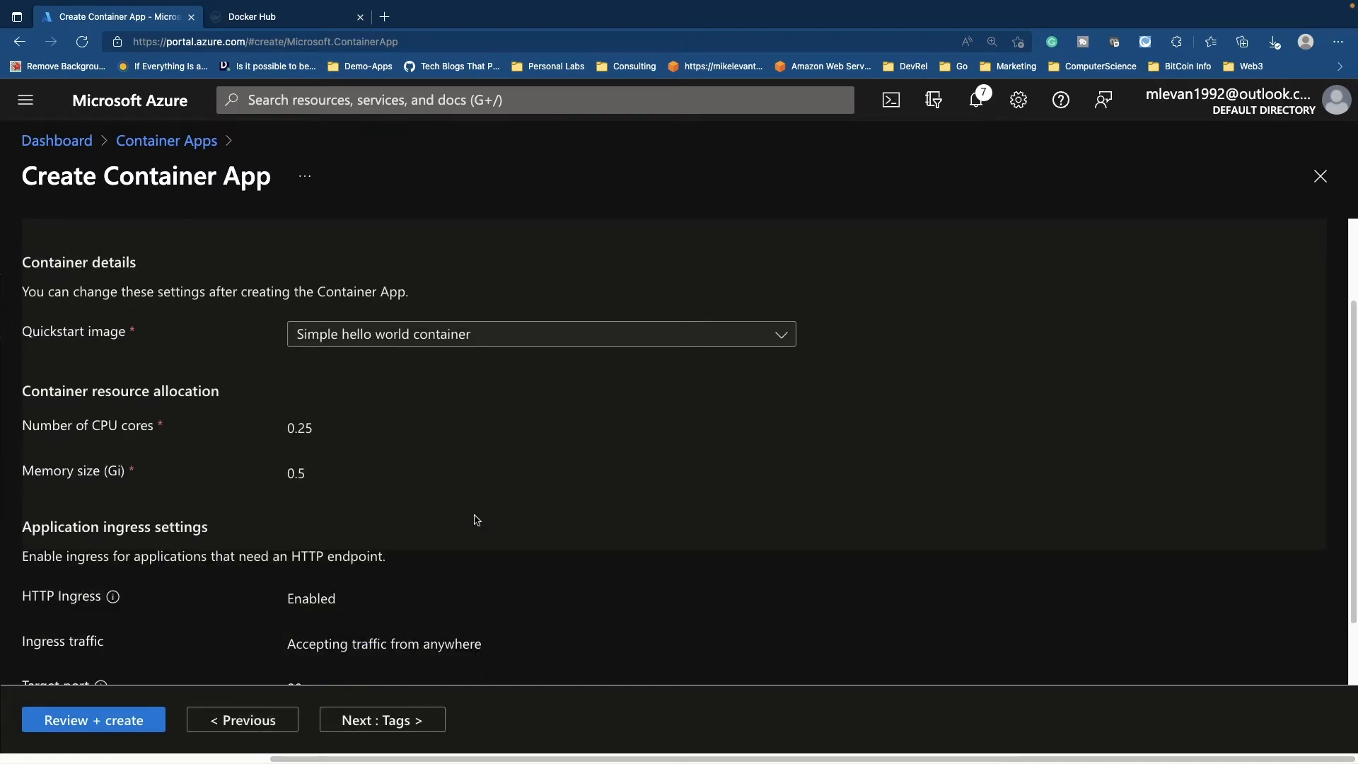
scroll("up", 3)
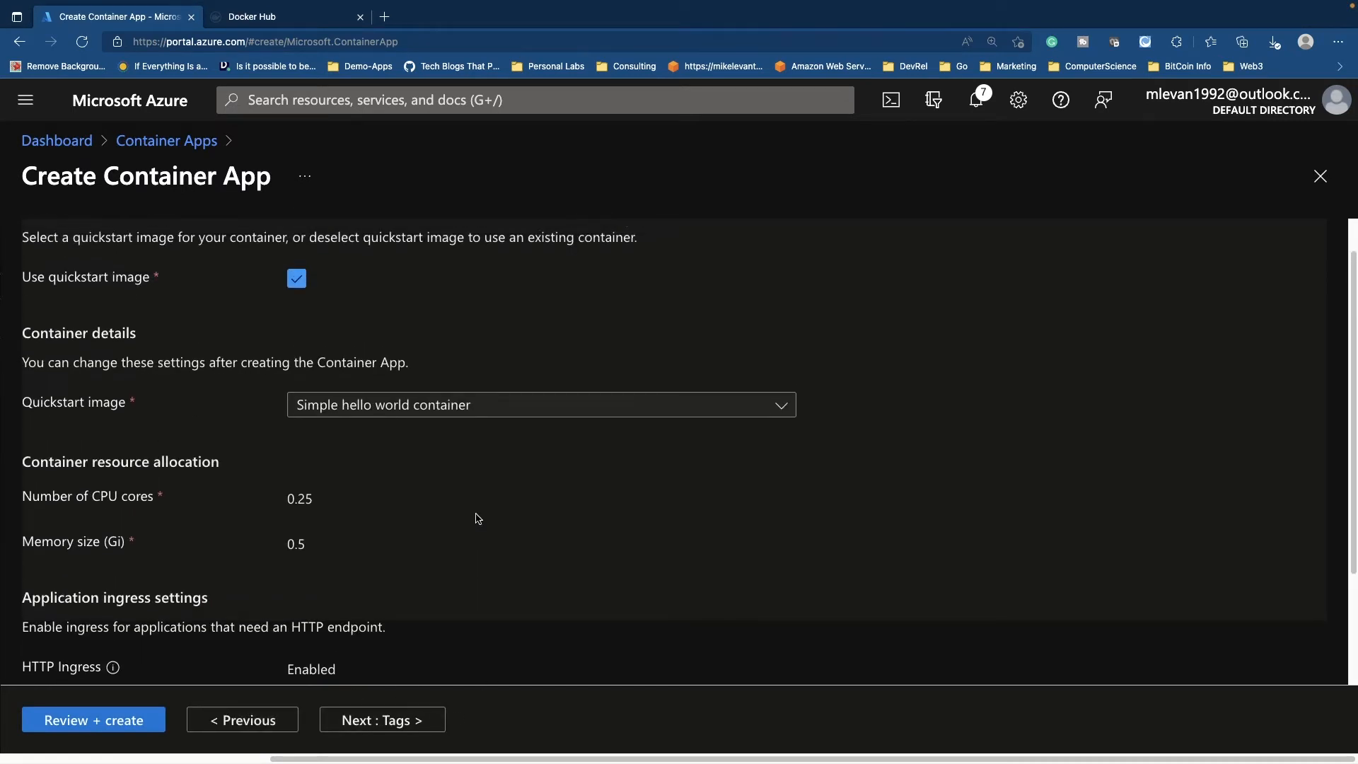
mouse_move(481, 414)
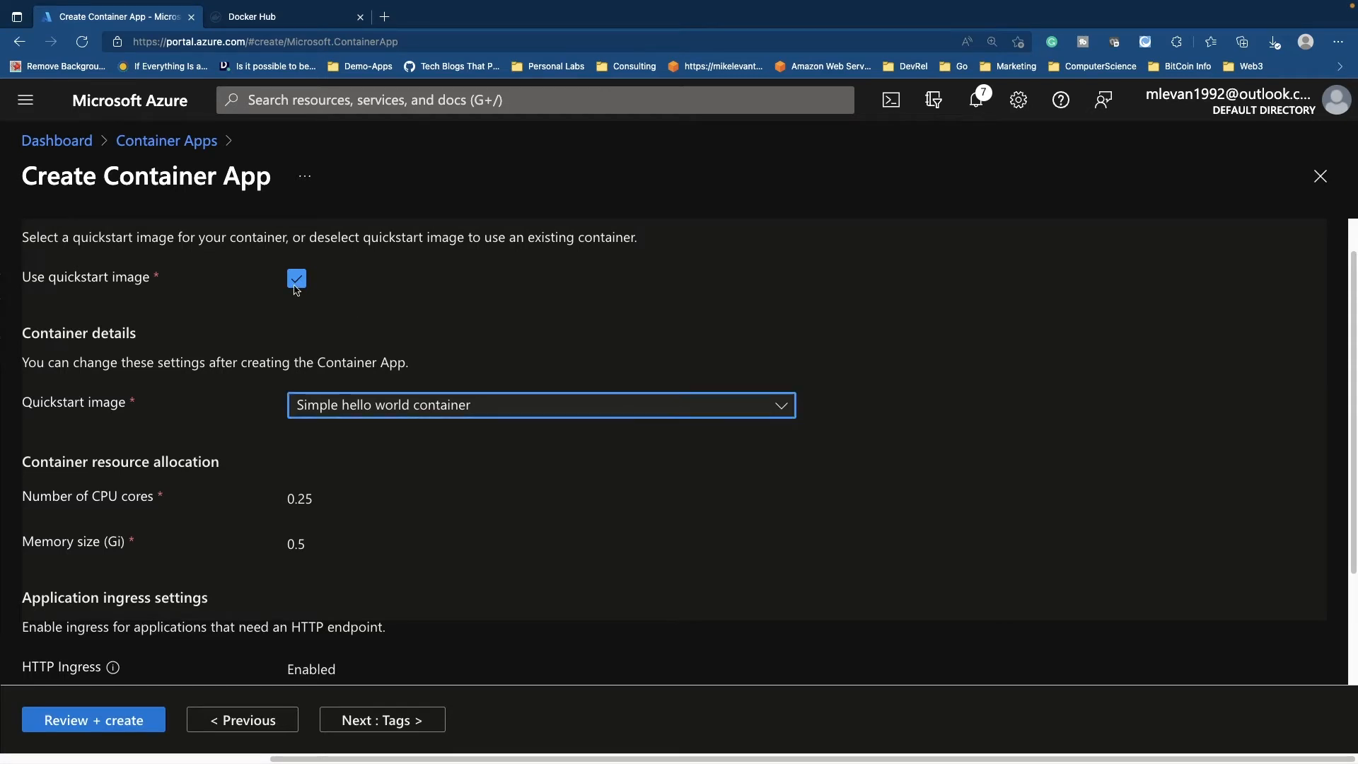
left_click(296, 278)
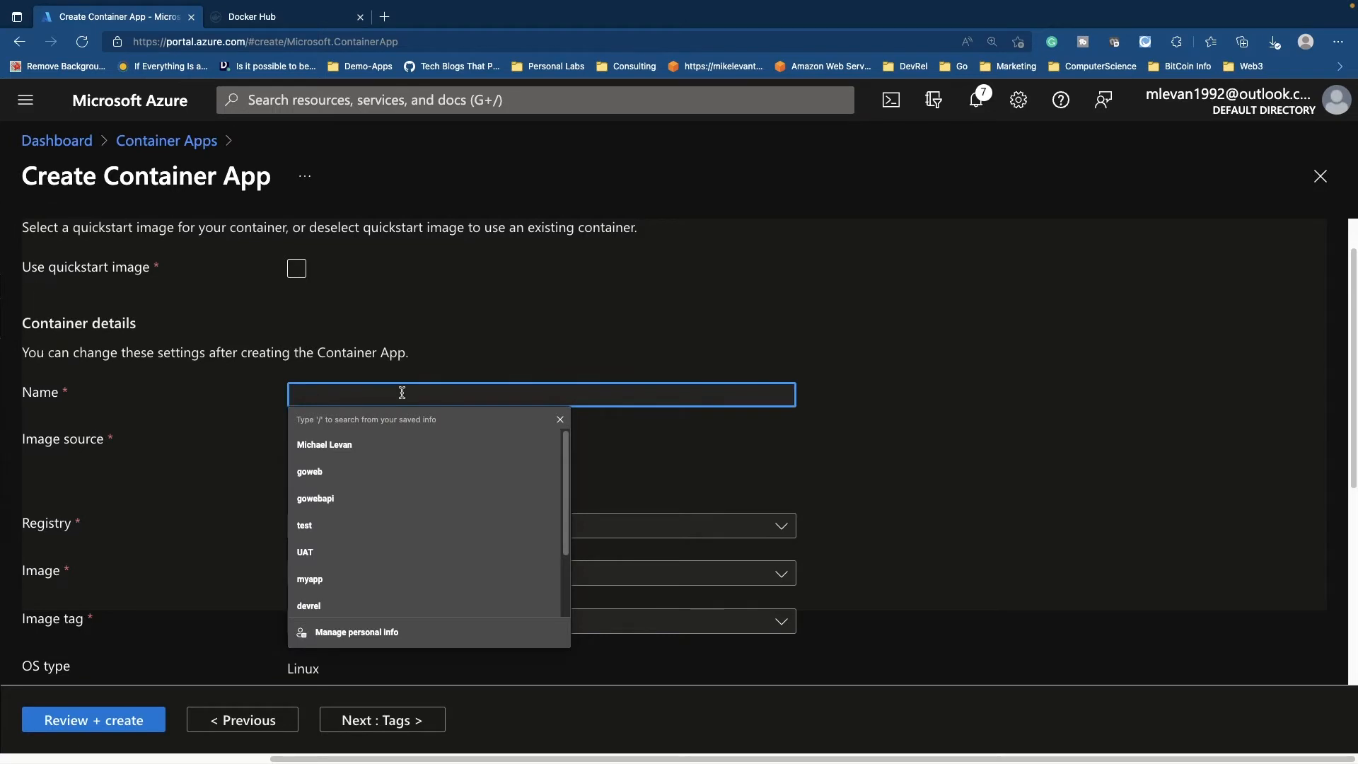
left_click(316, 498)
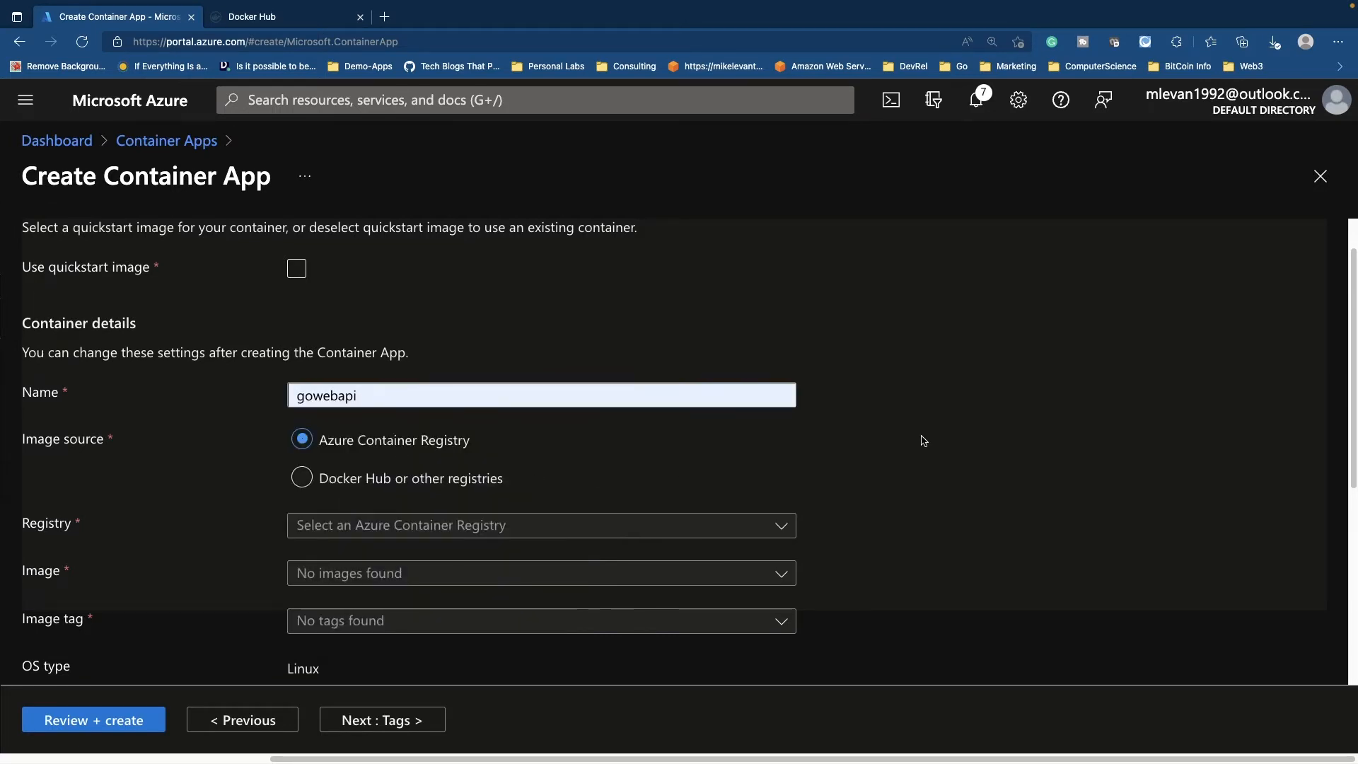
scroll("down", 3)
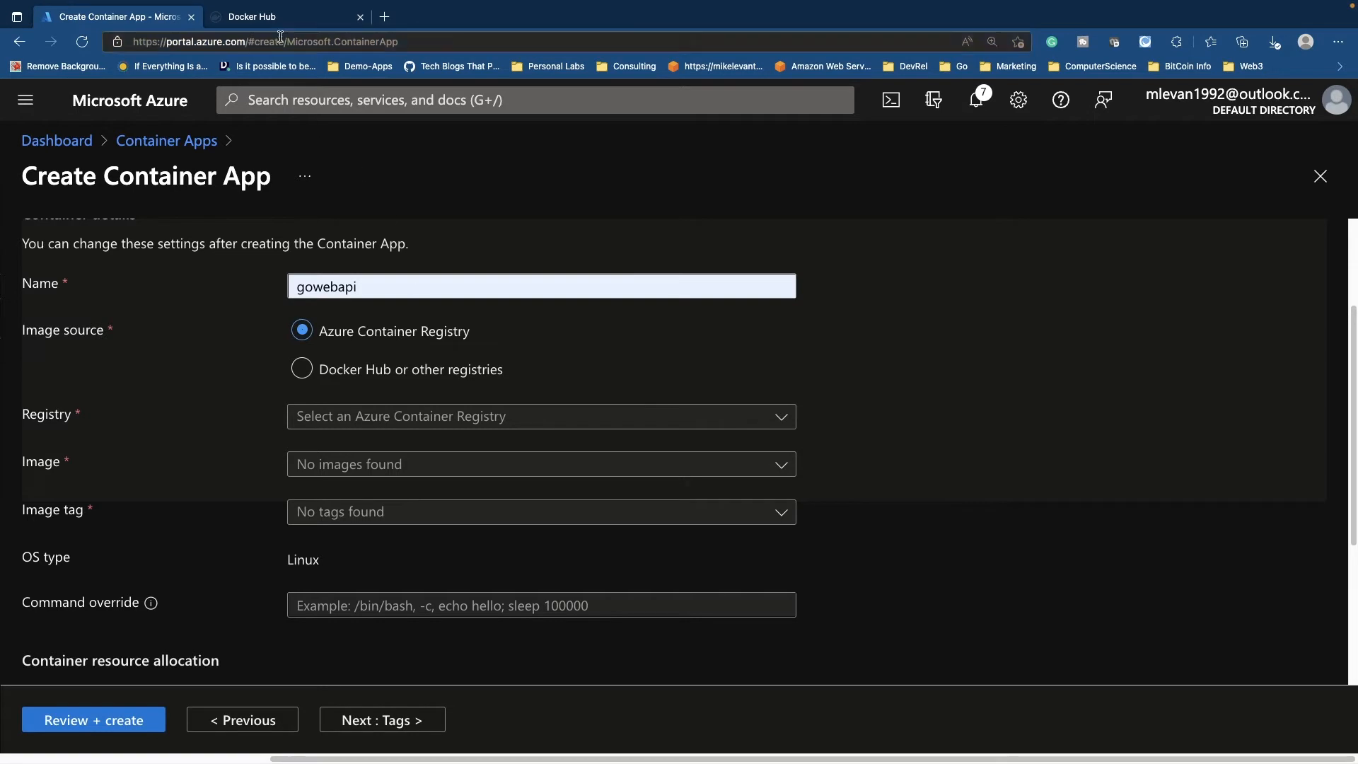
Step: Switch to Docker Hub and view the repositories list containing goweb
left_click(286, 17)
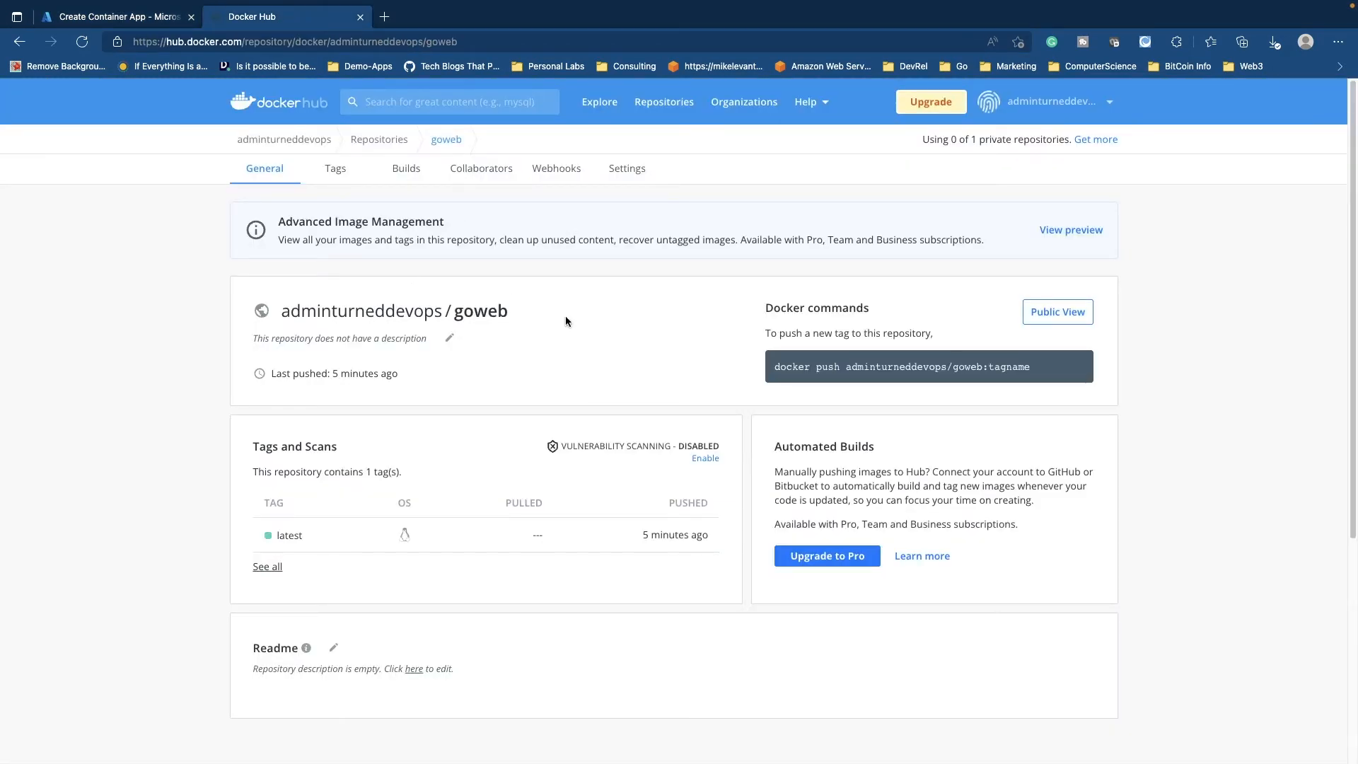
left_click(379, 140)
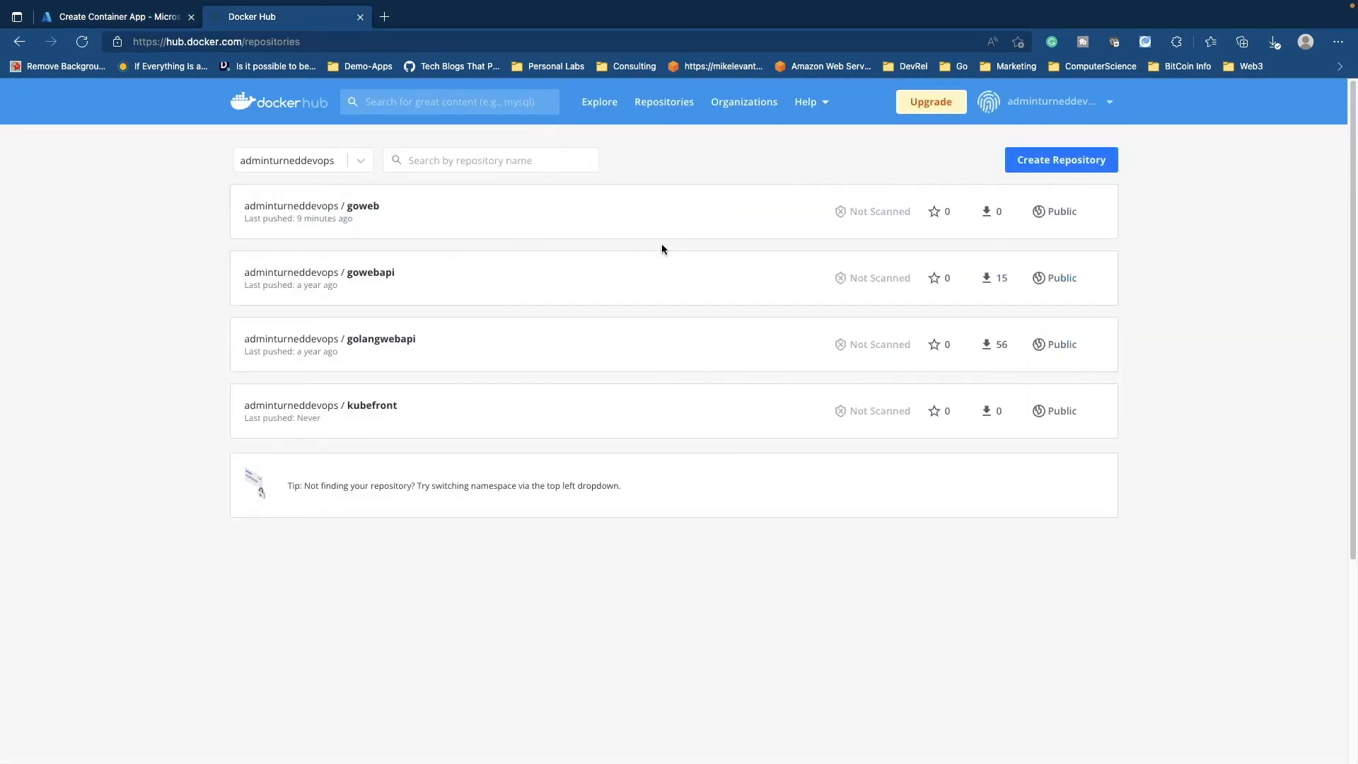
mouse_move(516, 223)
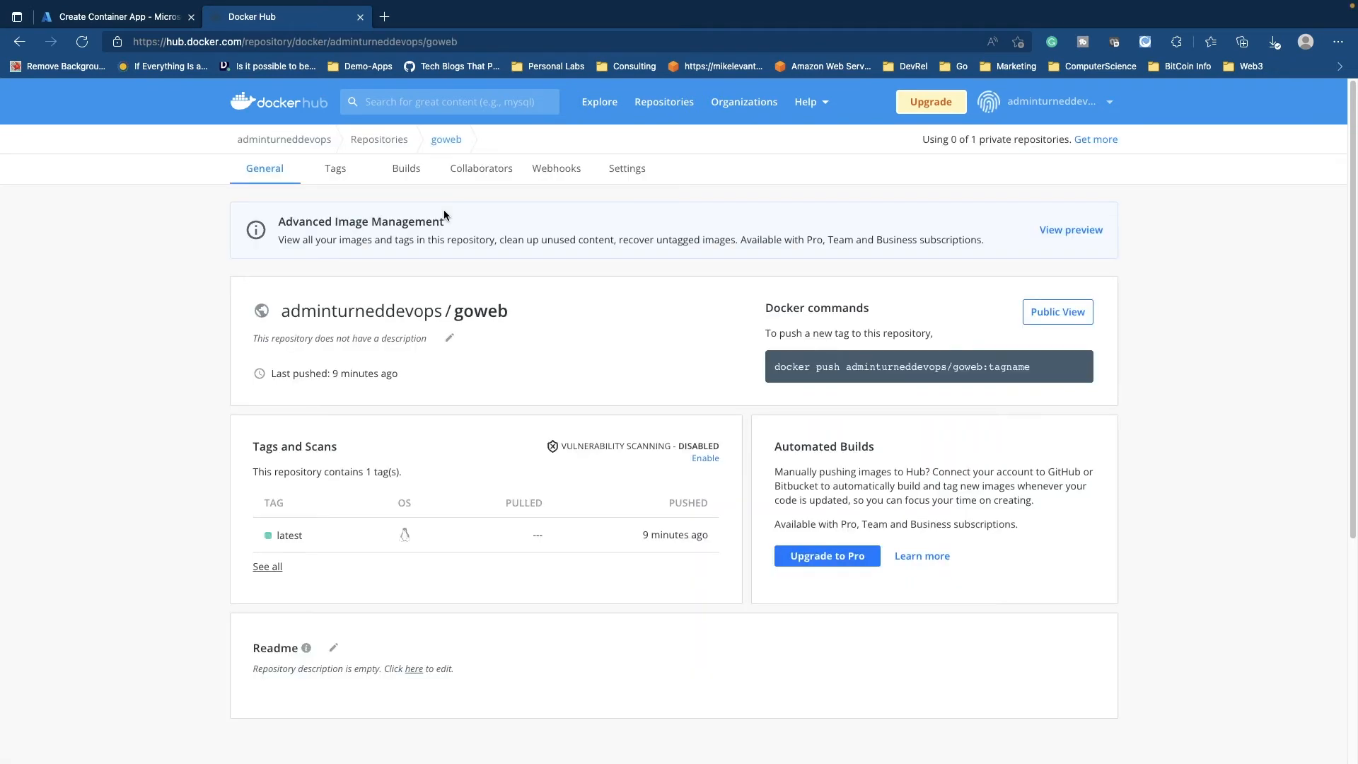
mouse_move(429, 330)
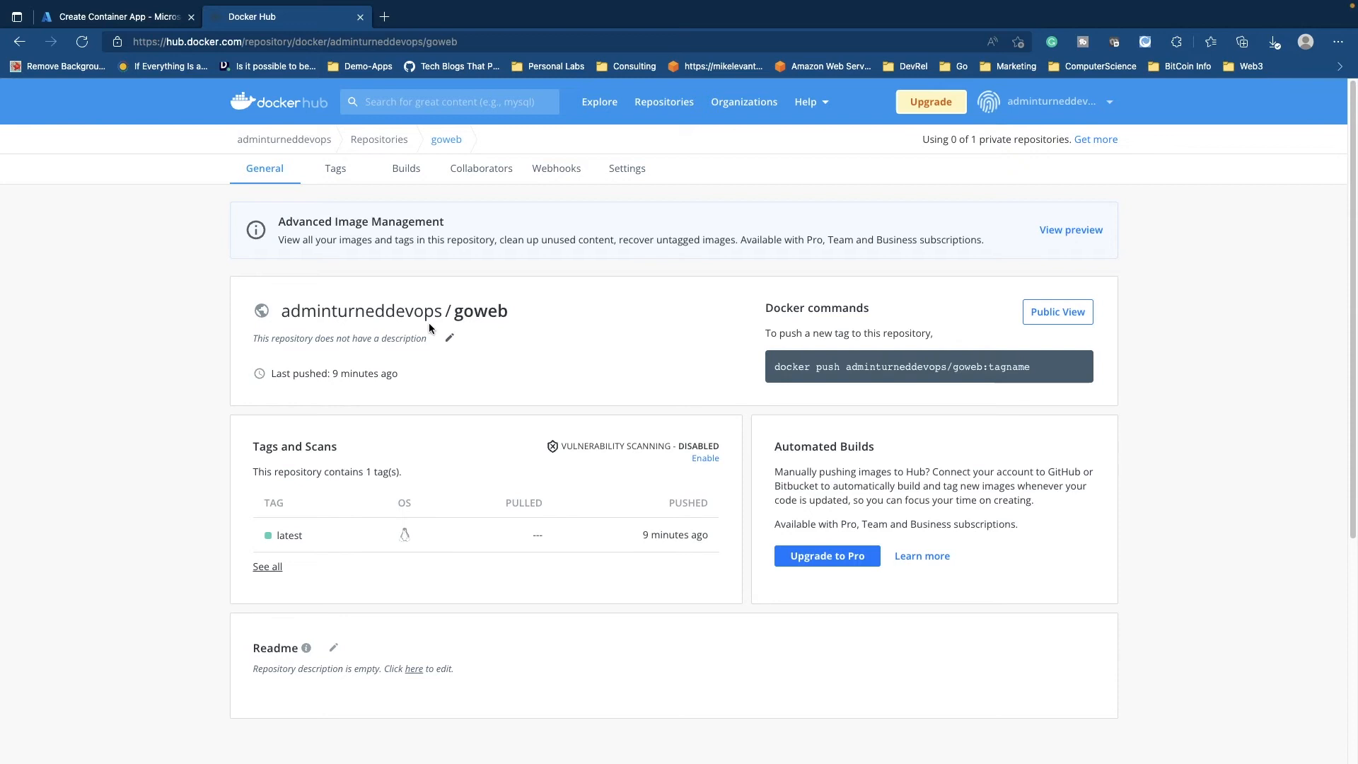
Step: Set image source to public Docker Hub and enter adminturneddevops/goweb:latest, checking the name on Docker Hub
left_click(117, 16)
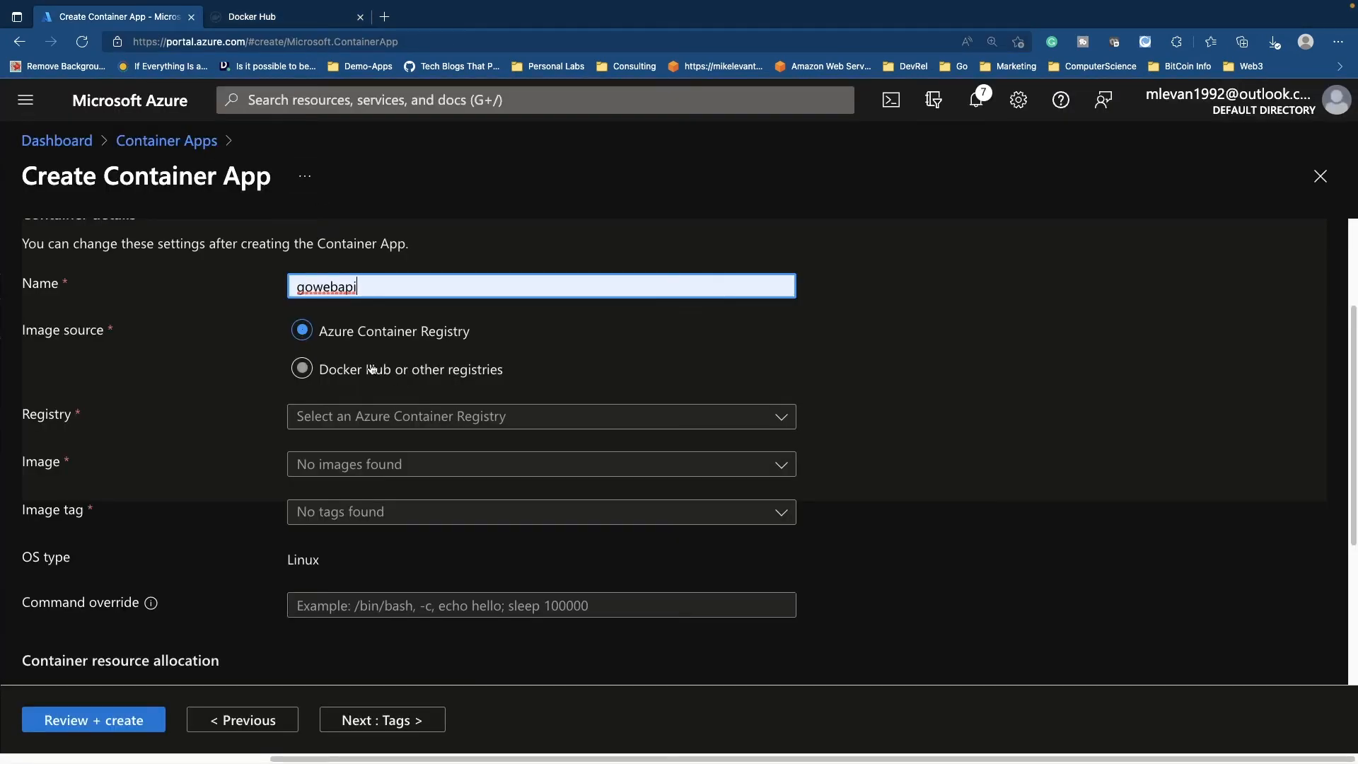
left_click(301, 368)
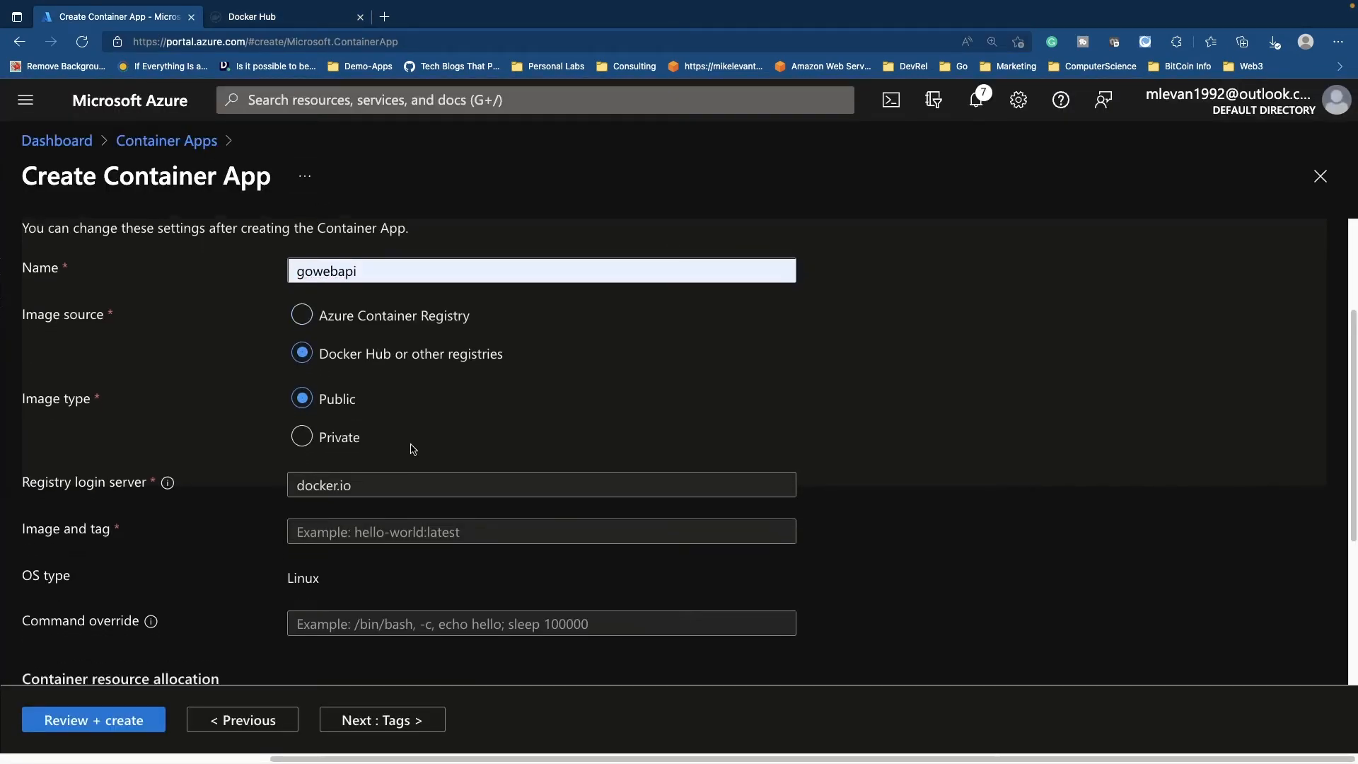
left_click(540, 506)
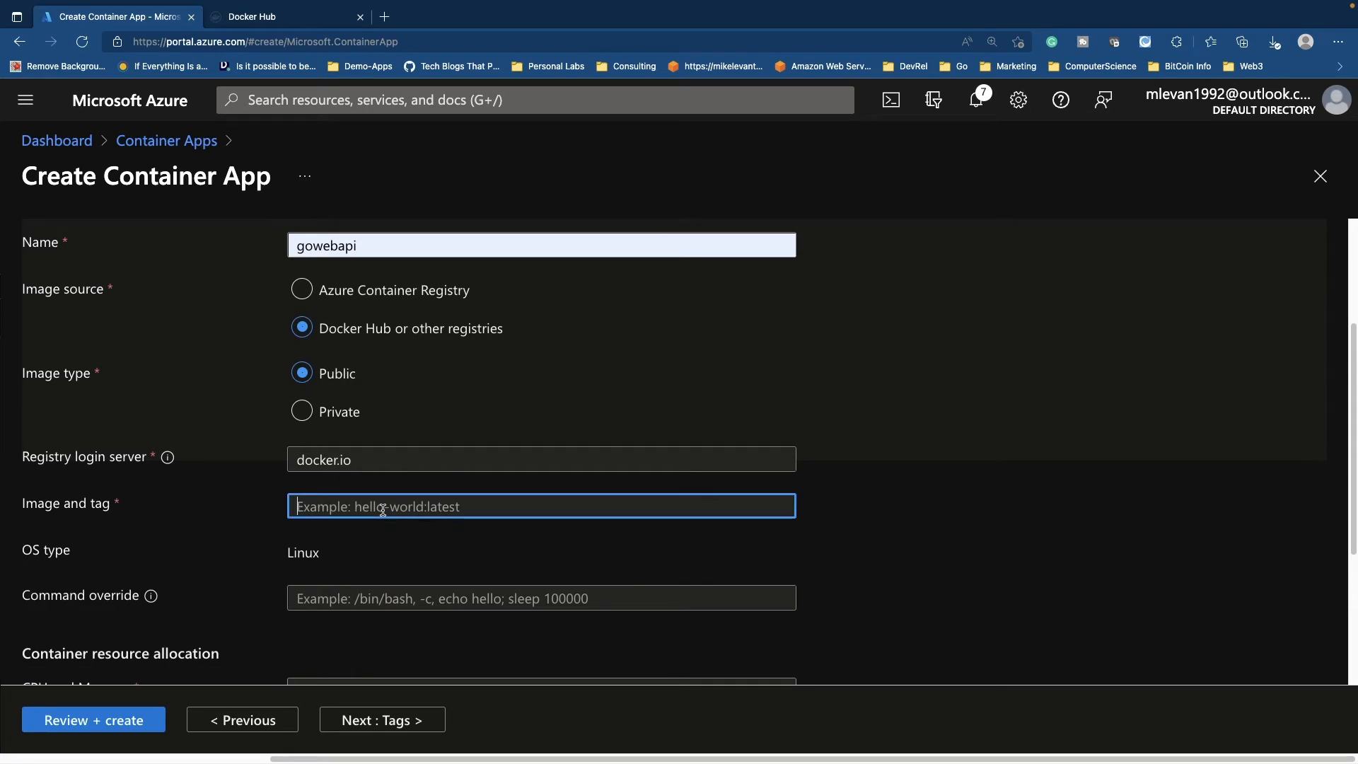
type("adminturneddevops/")
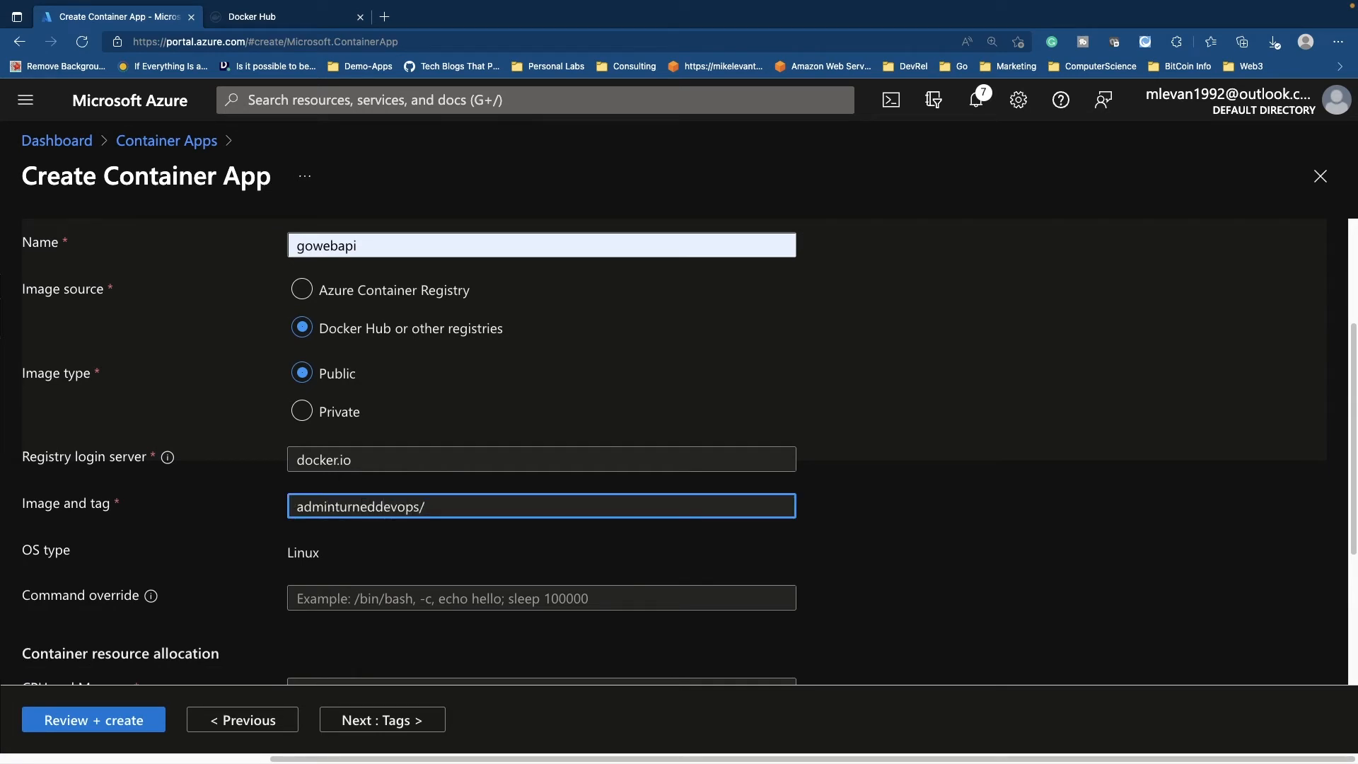
type("goweb:lates")
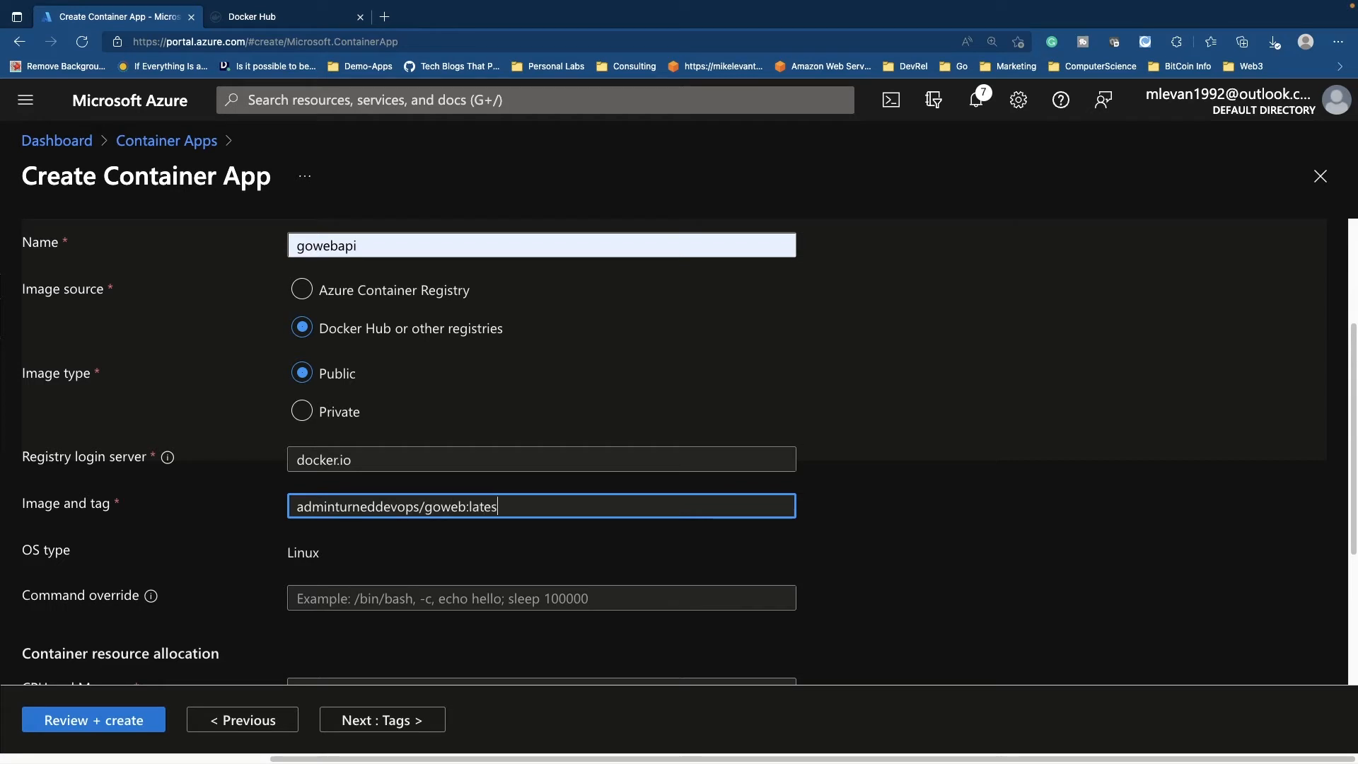
left_click(285, 15)
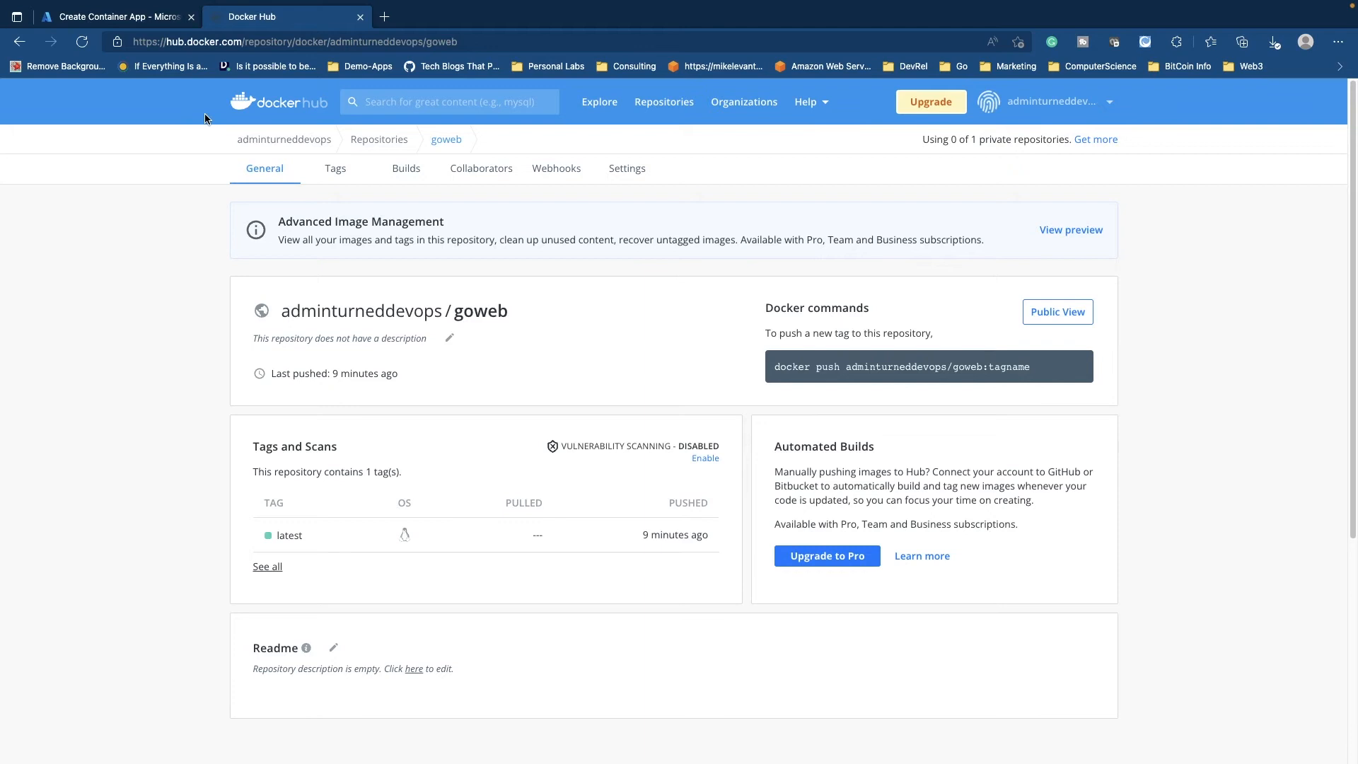
left_click(118, 17)
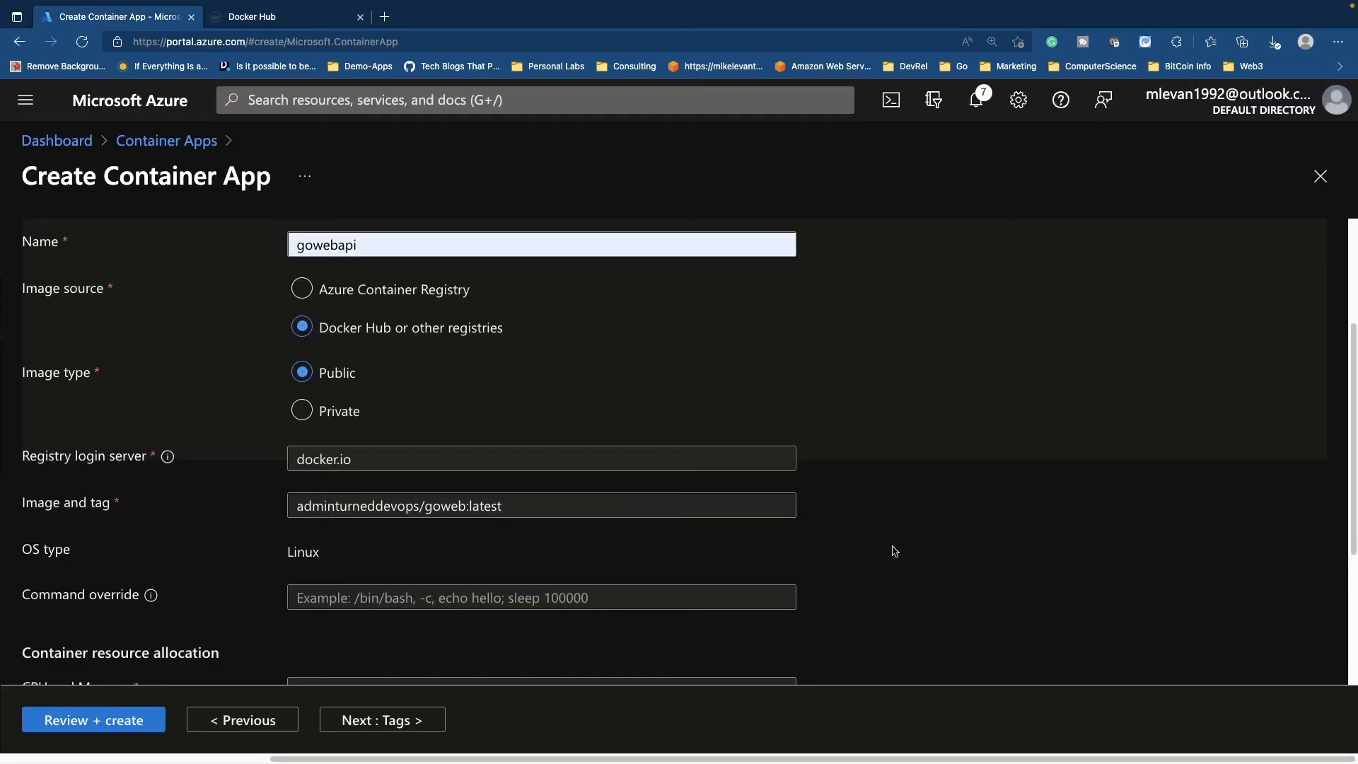
Step: Scroll to the CPU and Memory dropdown and view the size choices at 0.25 cores, 0.5 Gi
scroll("down", 3)
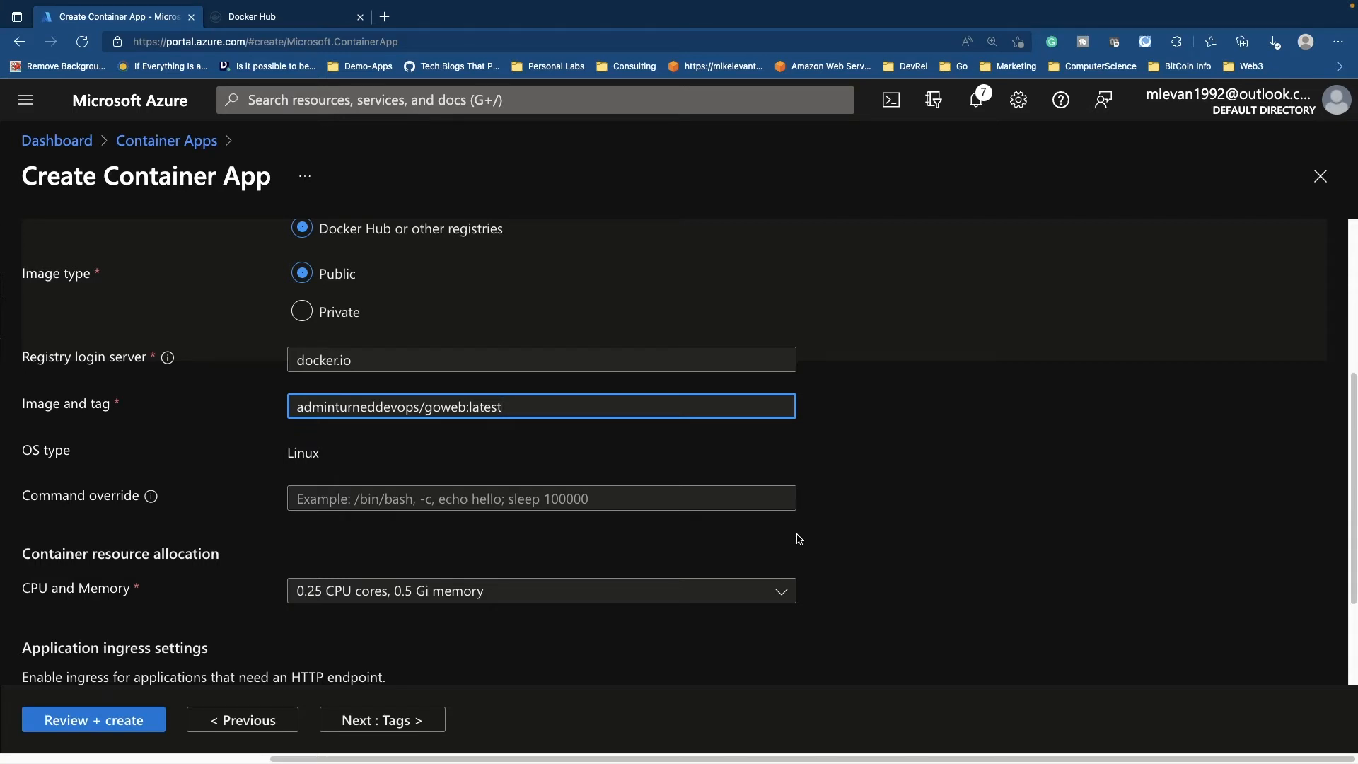
mouse_move(877, 502)
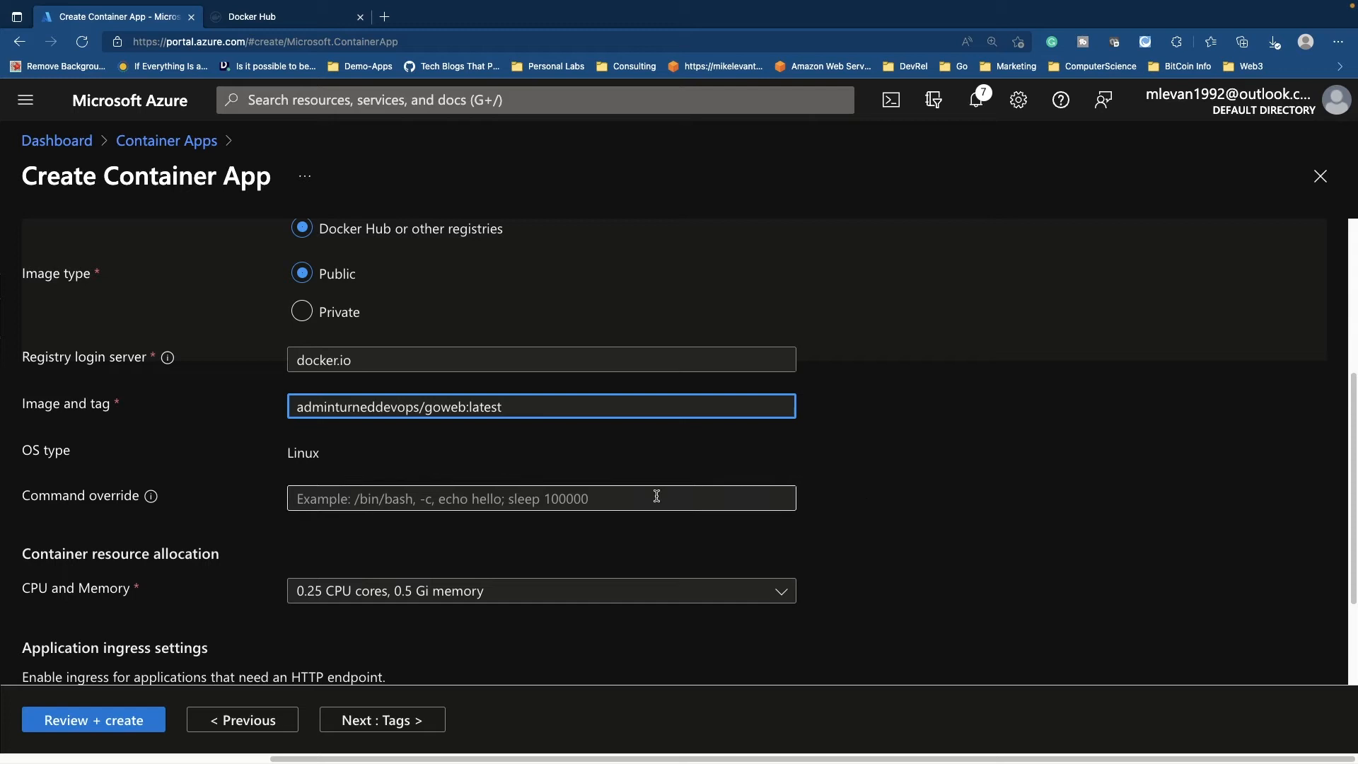
scroll("down", 3)
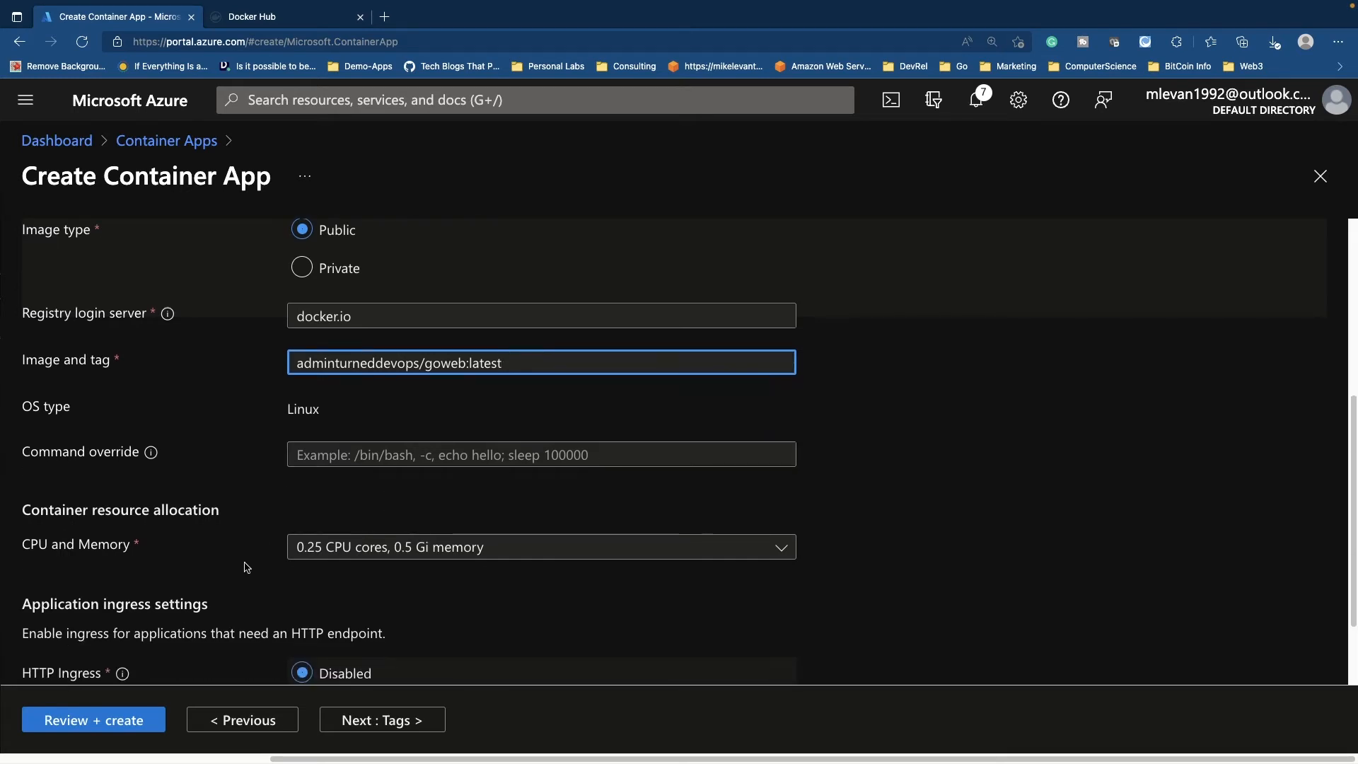
left_click(541, 546)
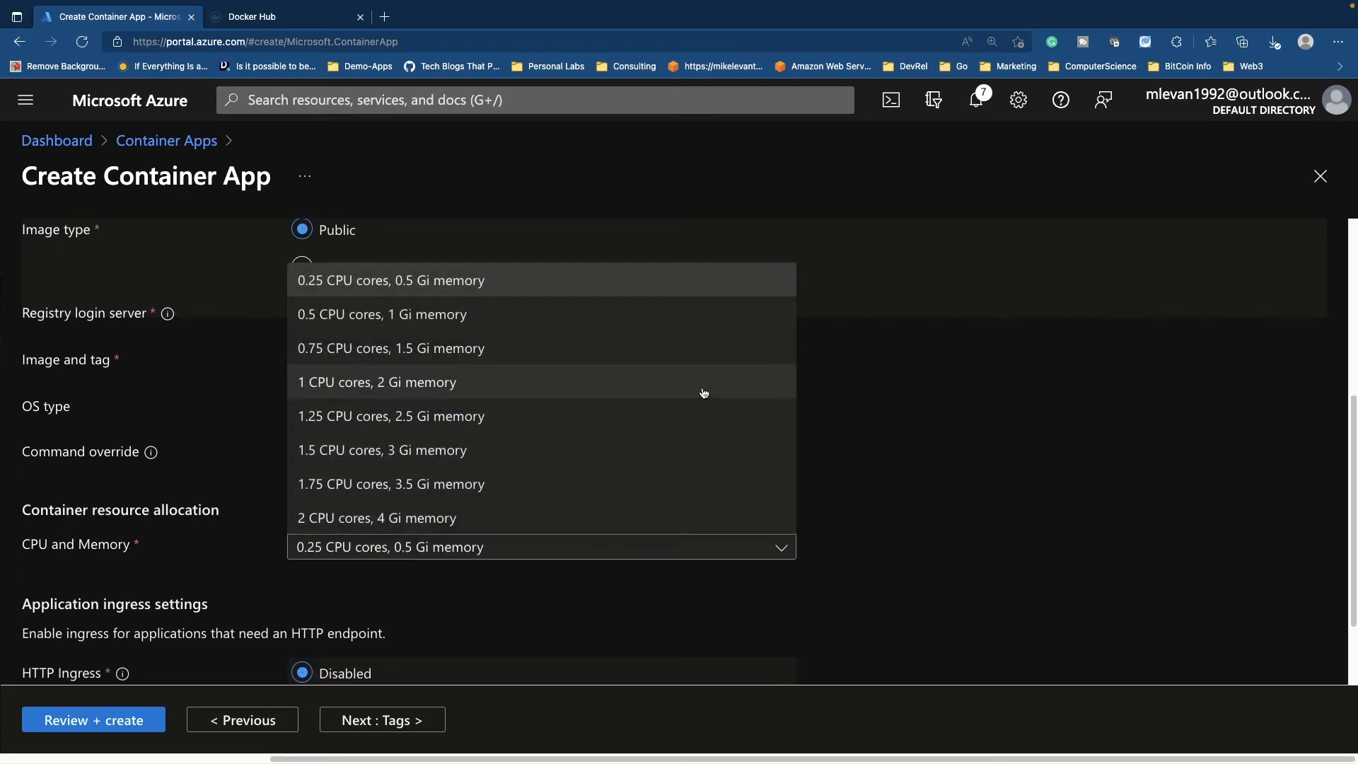
mouse_move(554, 293)
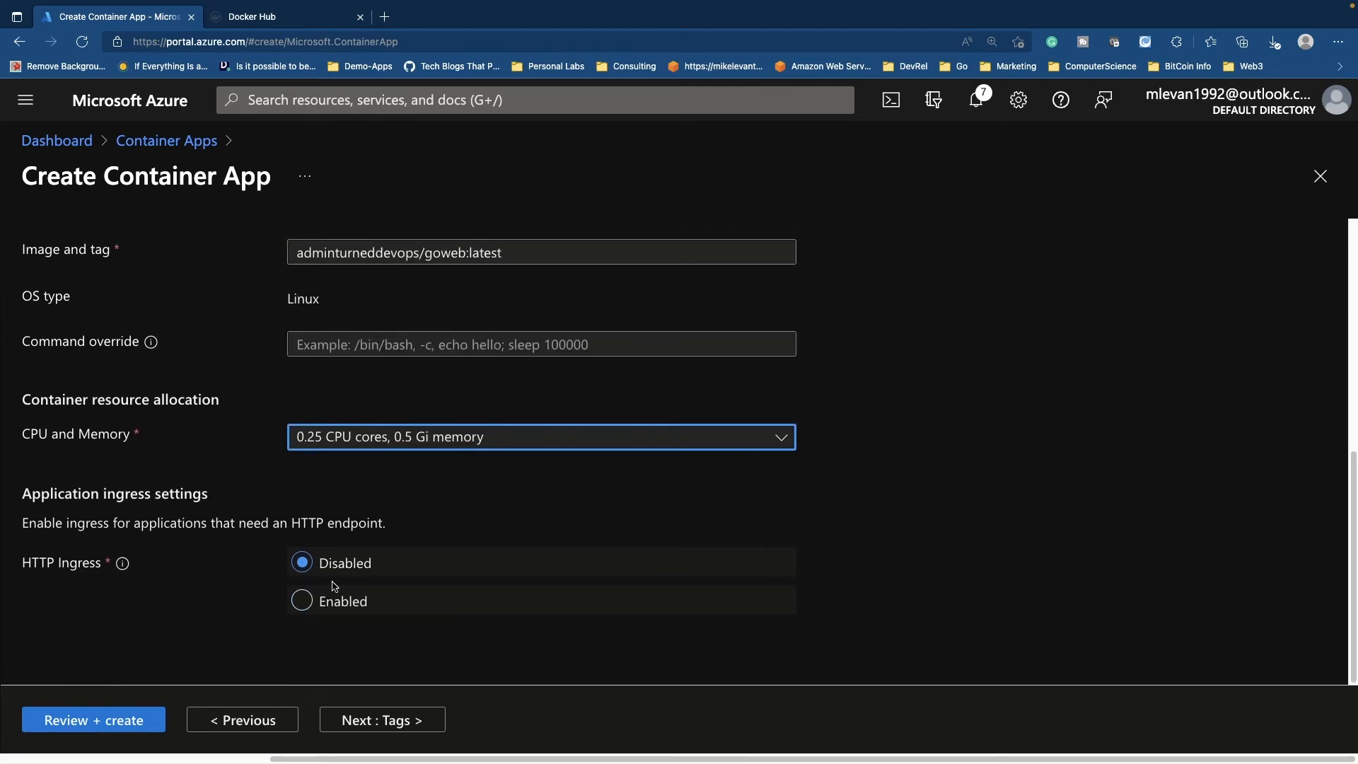
mouse_move(327, 579)
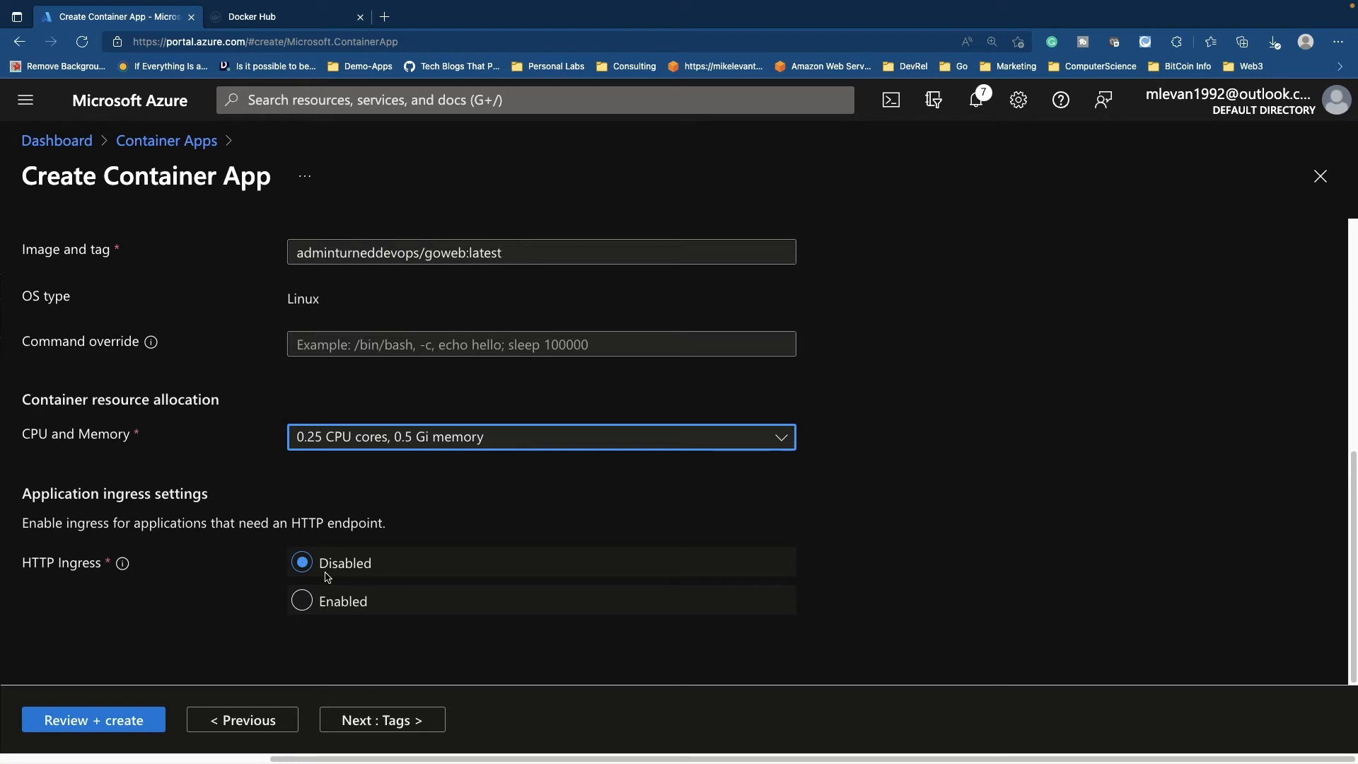
mouse_move(341, 577)
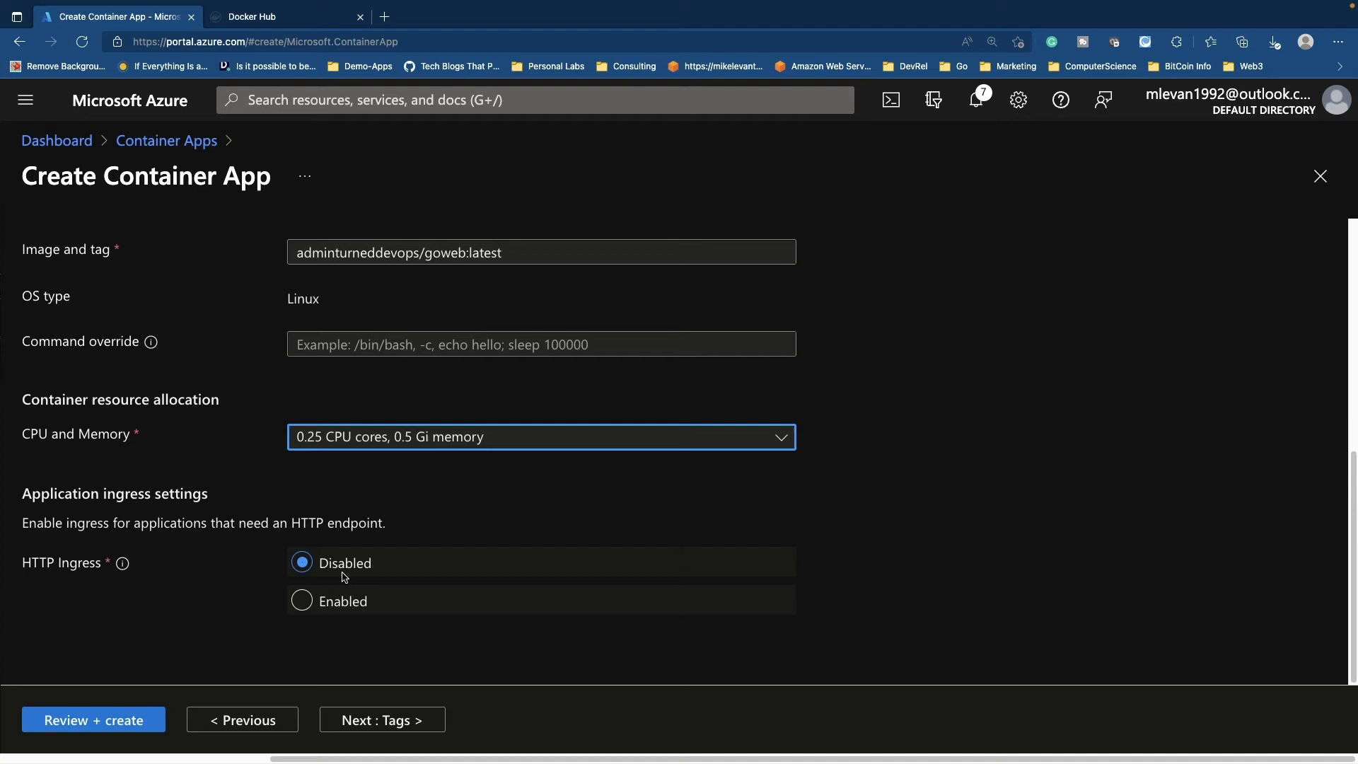
mouse_move(350, 575)
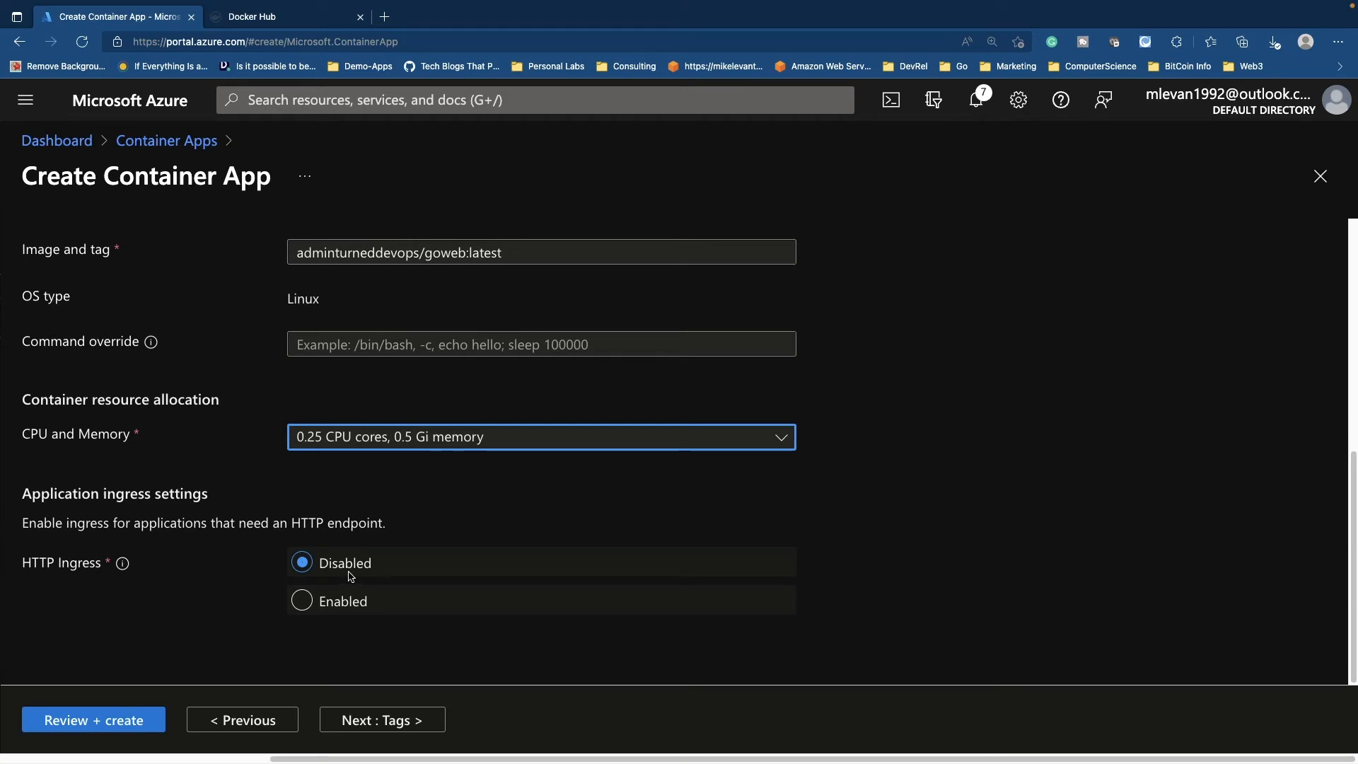
Step: Enable HTTP ingress accepting traffic from anywhere on target port 8080 and go to Review + create
left_click(301, 601)
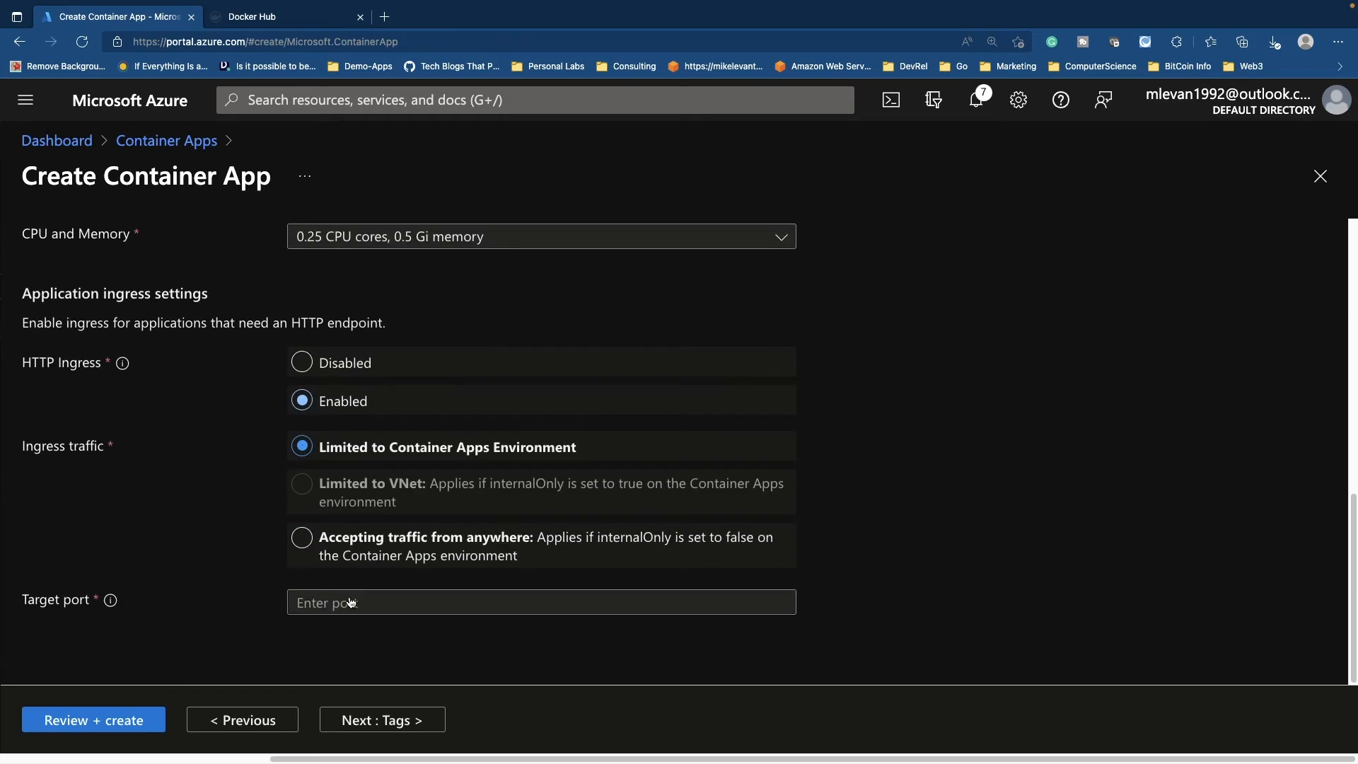
mouse_move(674, 501)
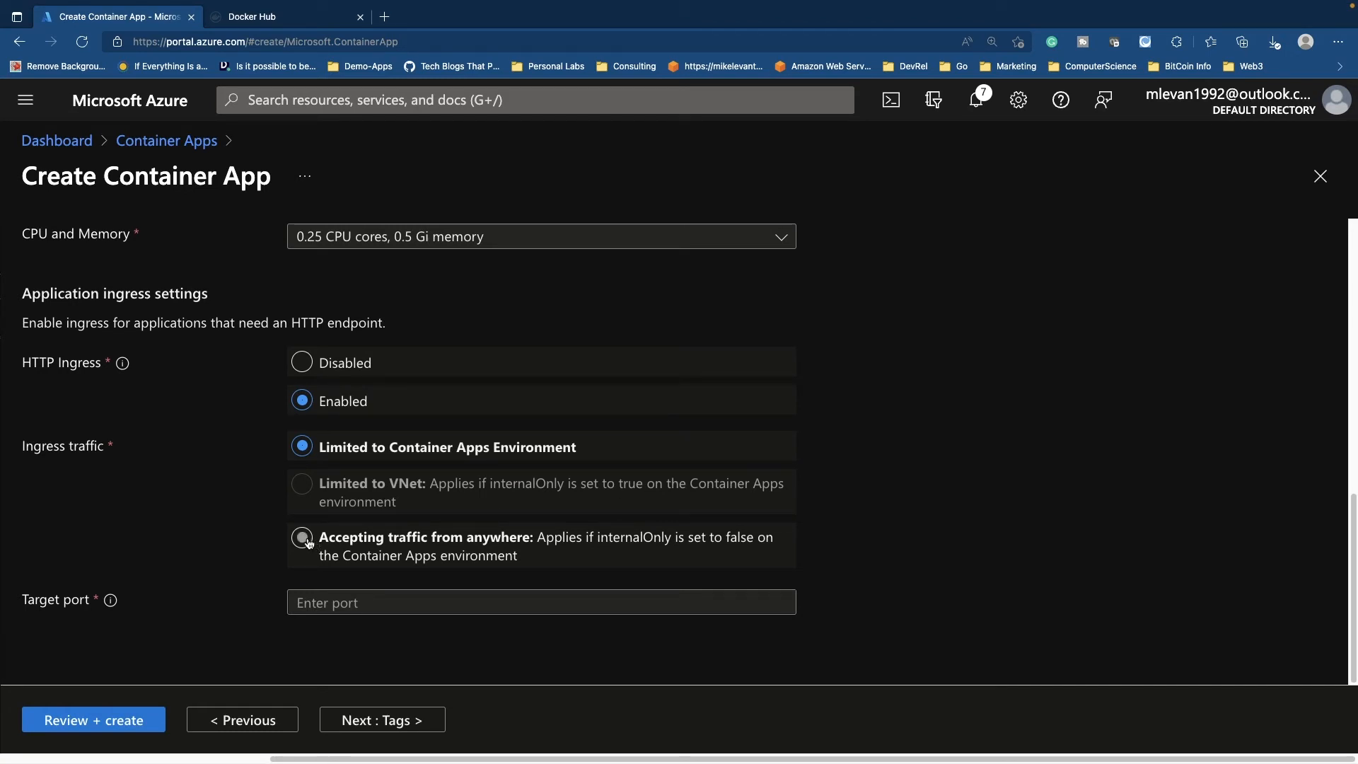
left_click(302, 538)
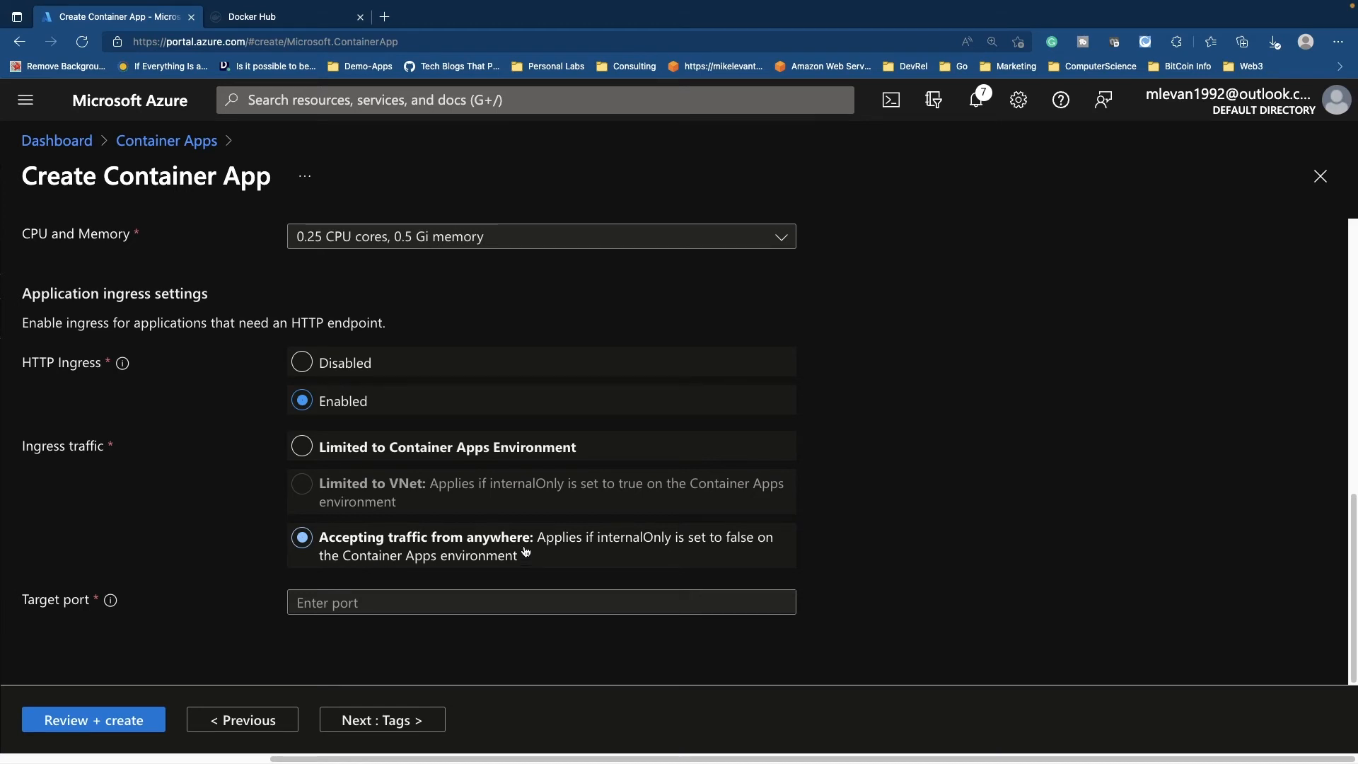
mouse_move(788, 538)
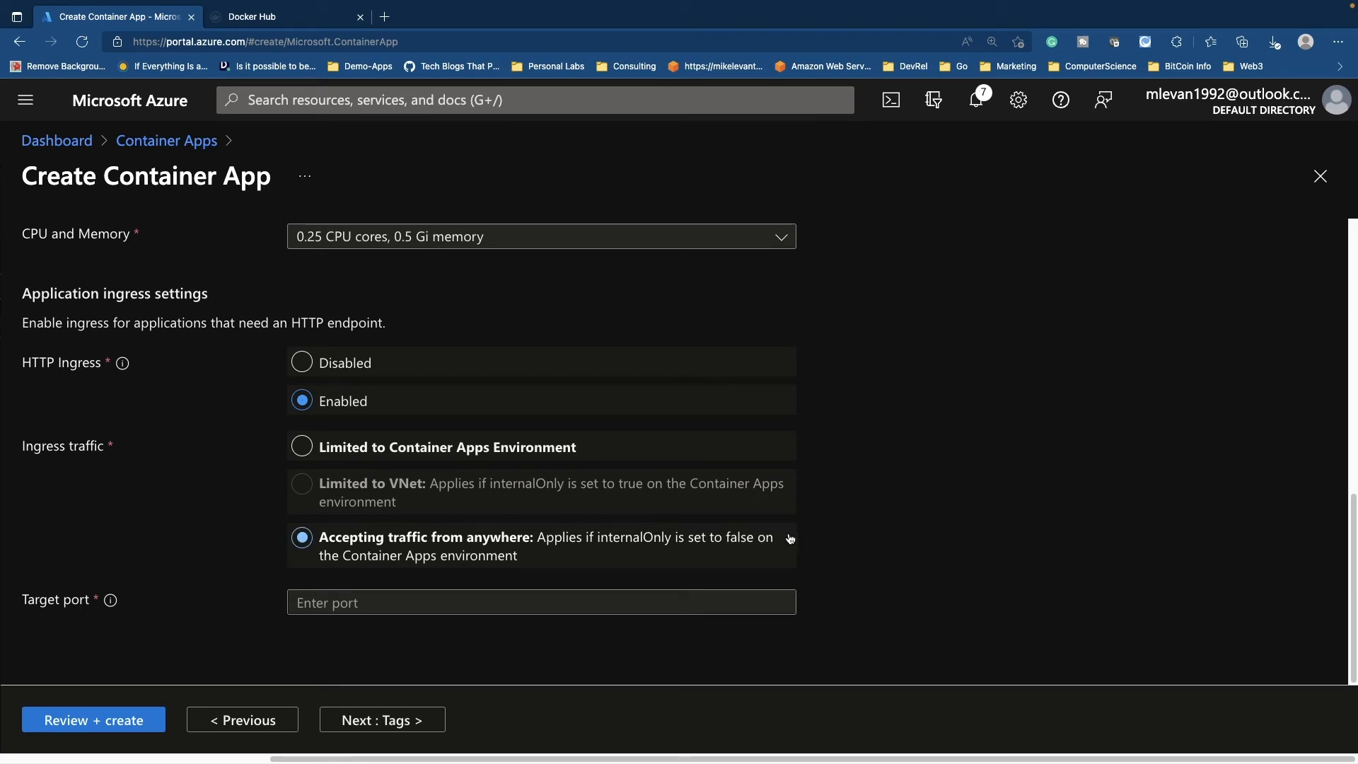
mouse_move(836, 413)
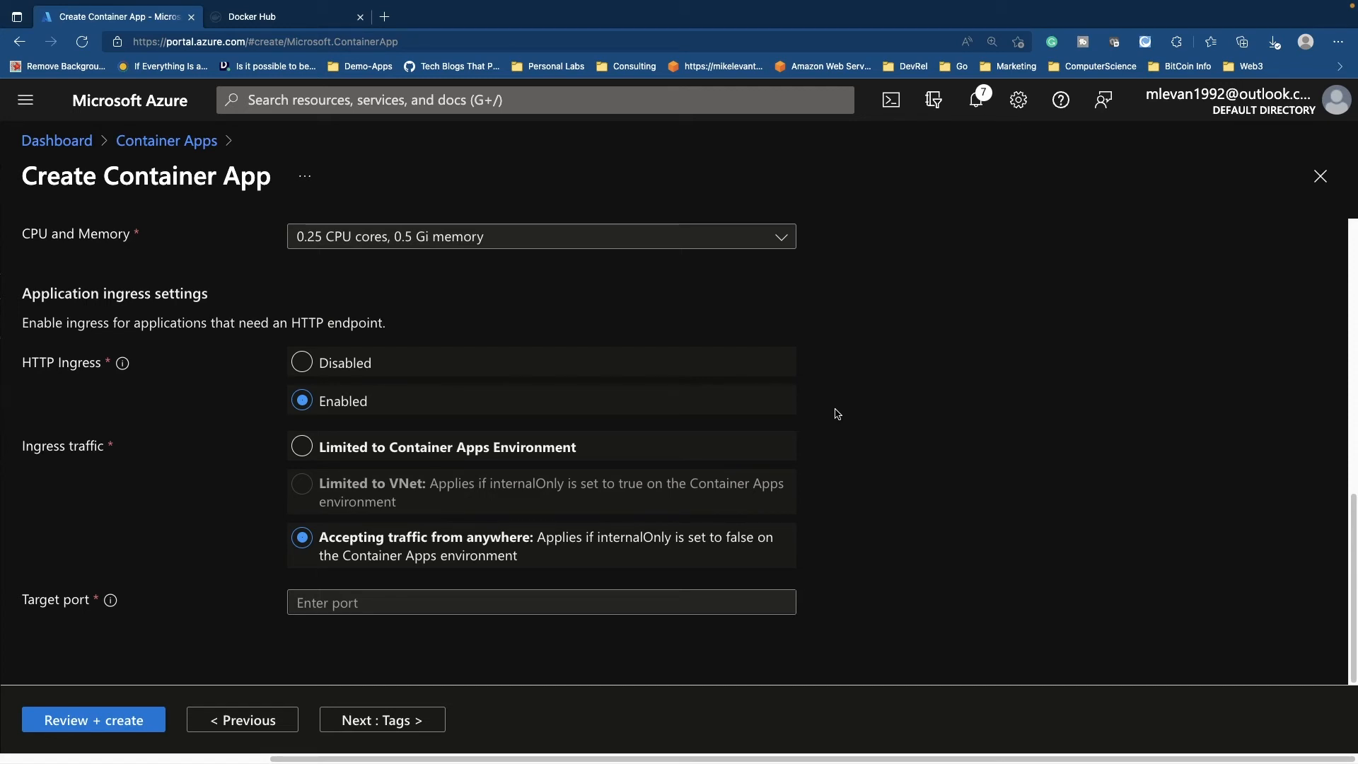
left_click(302, 445)
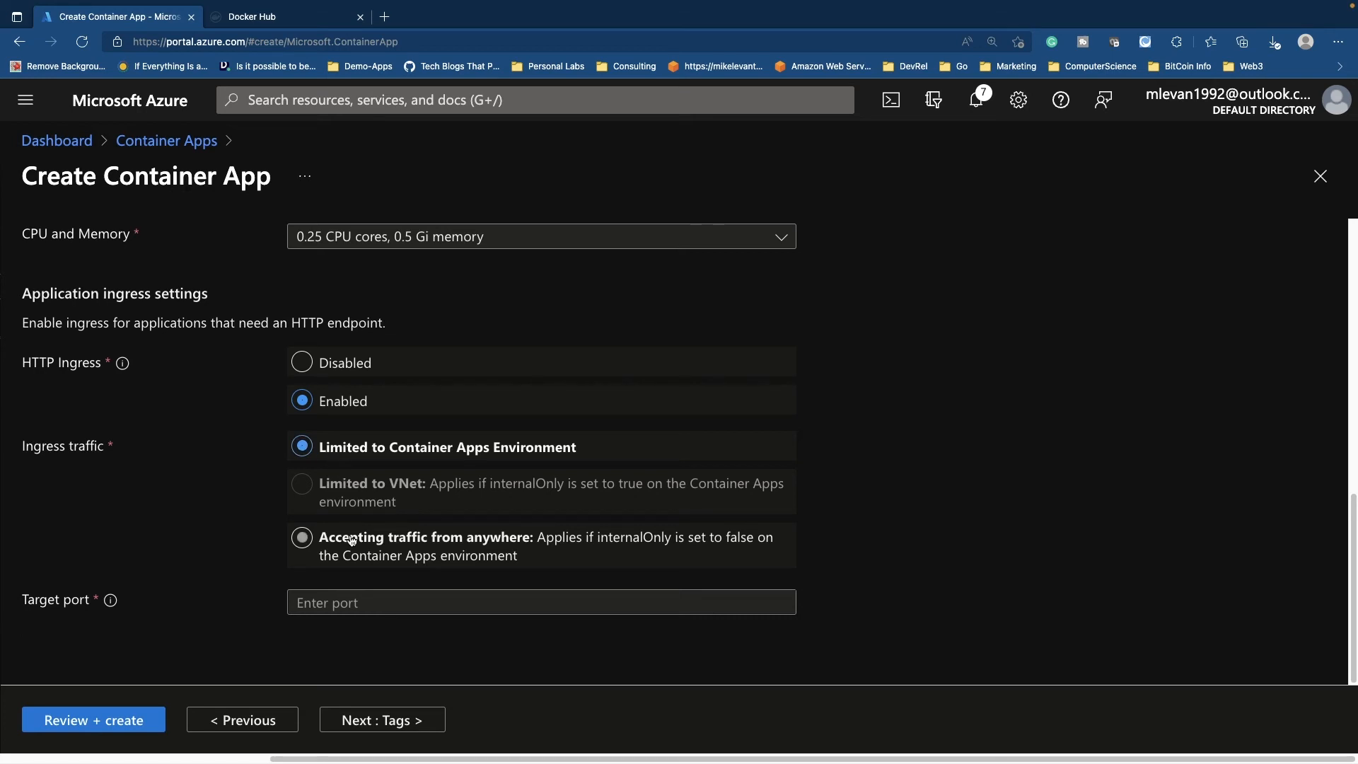
left_click(301, 537)
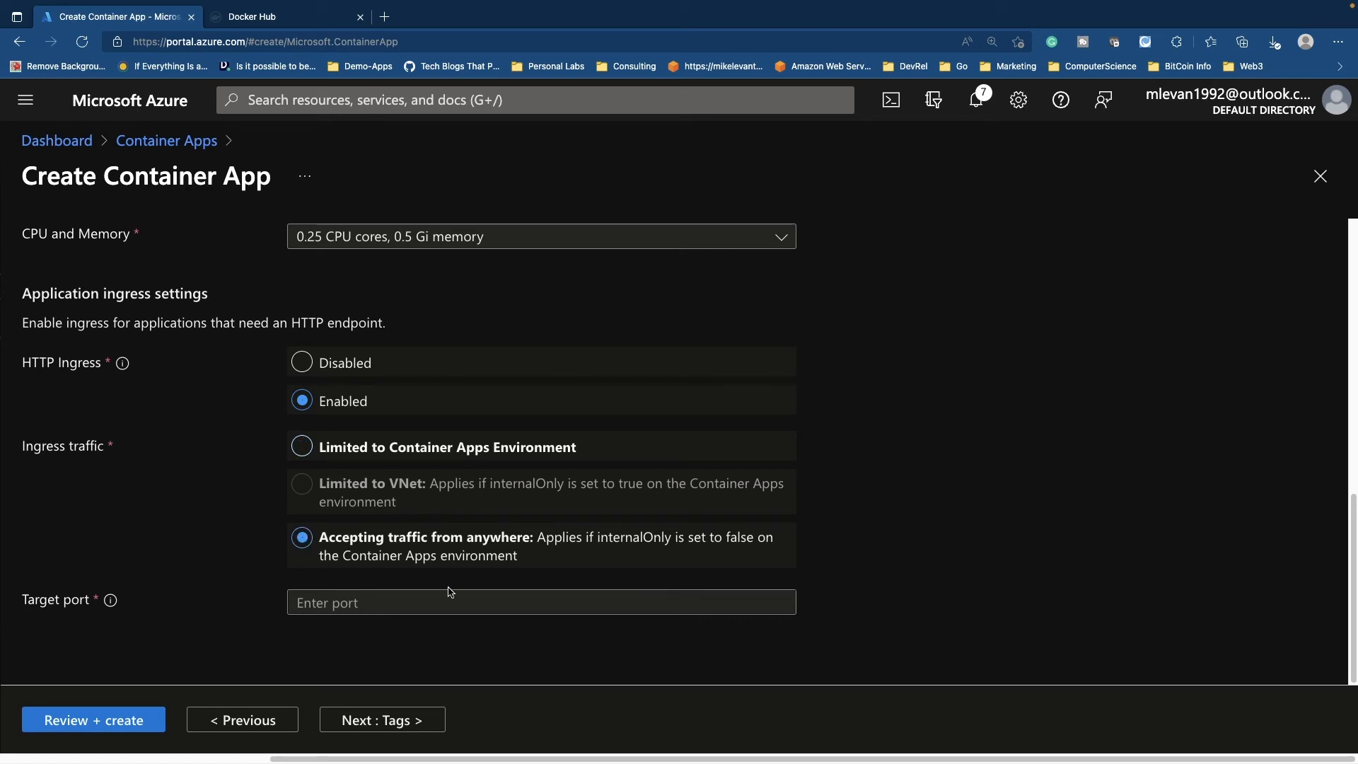
left_click(541, 603)
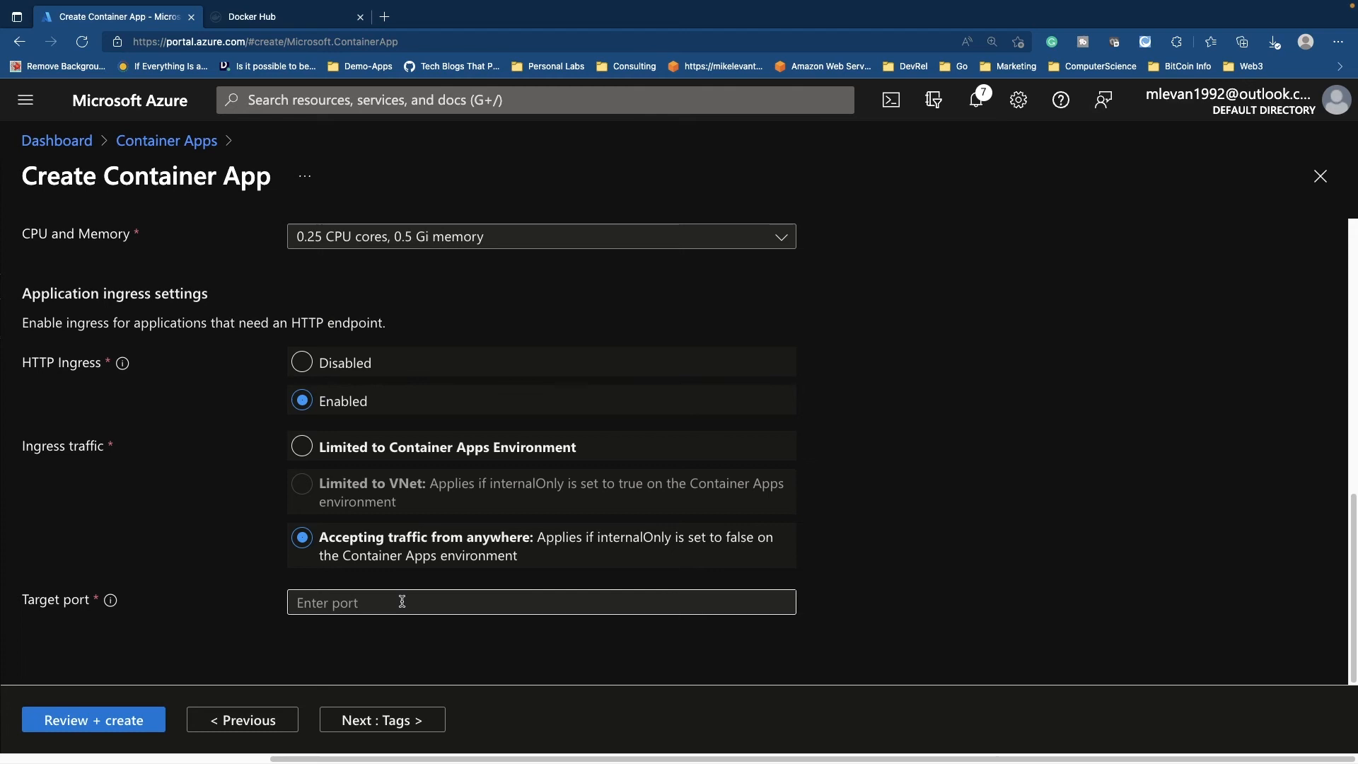
type("8080")
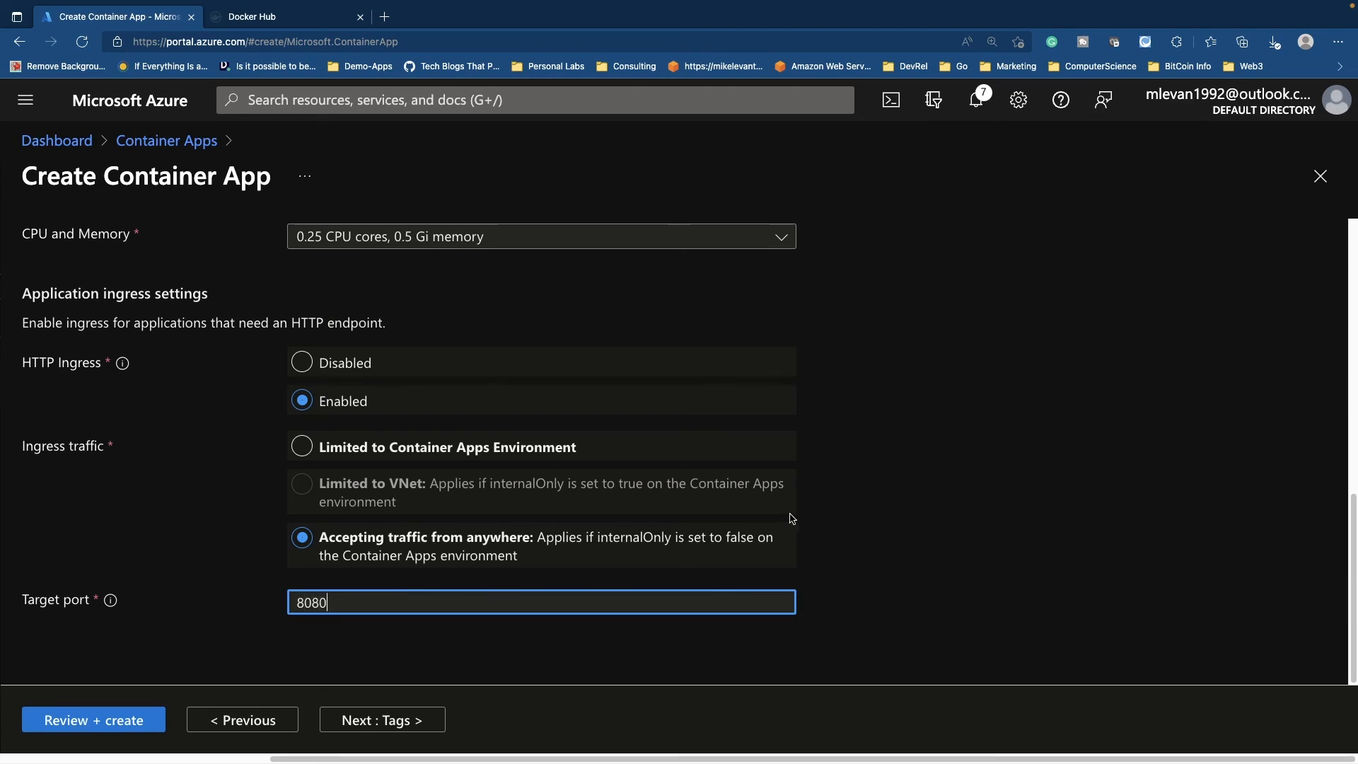
mouse_move(830, 496)
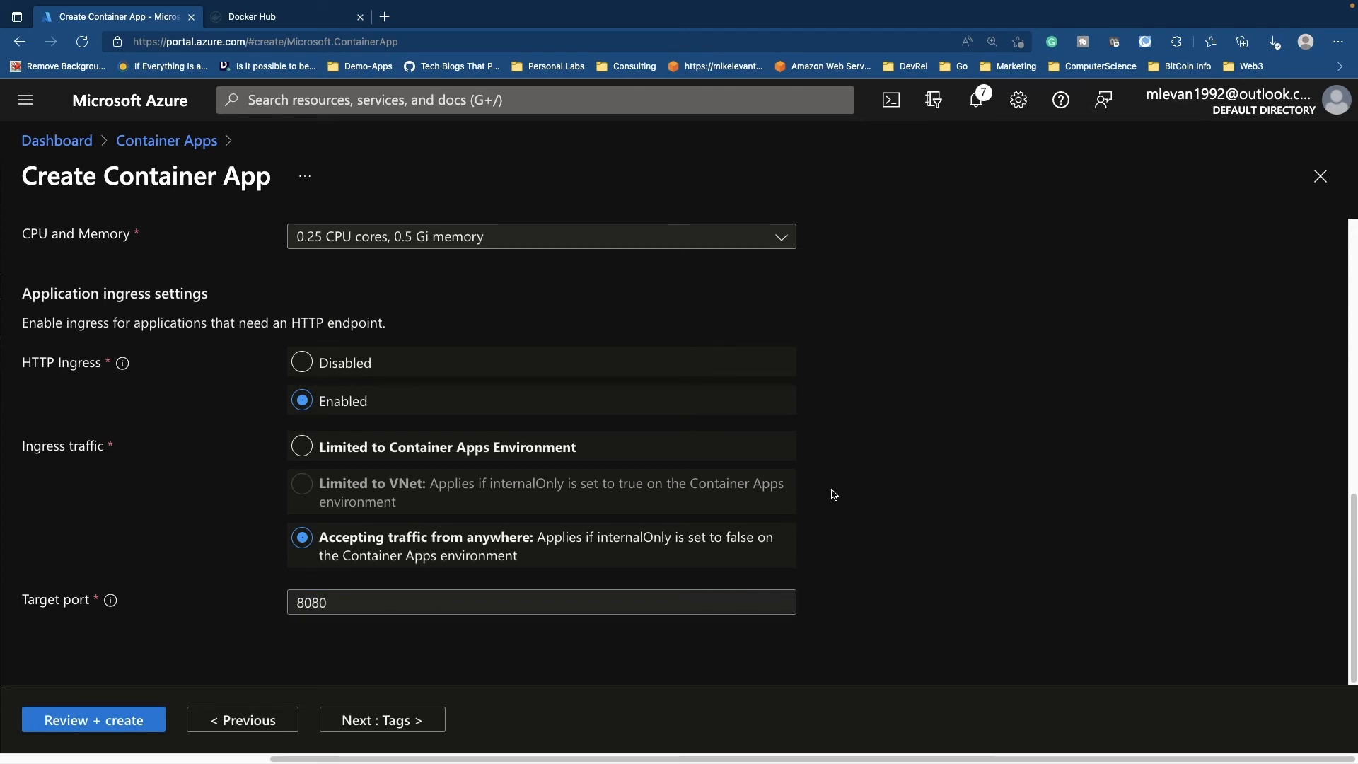
mouse_move(414, 644)
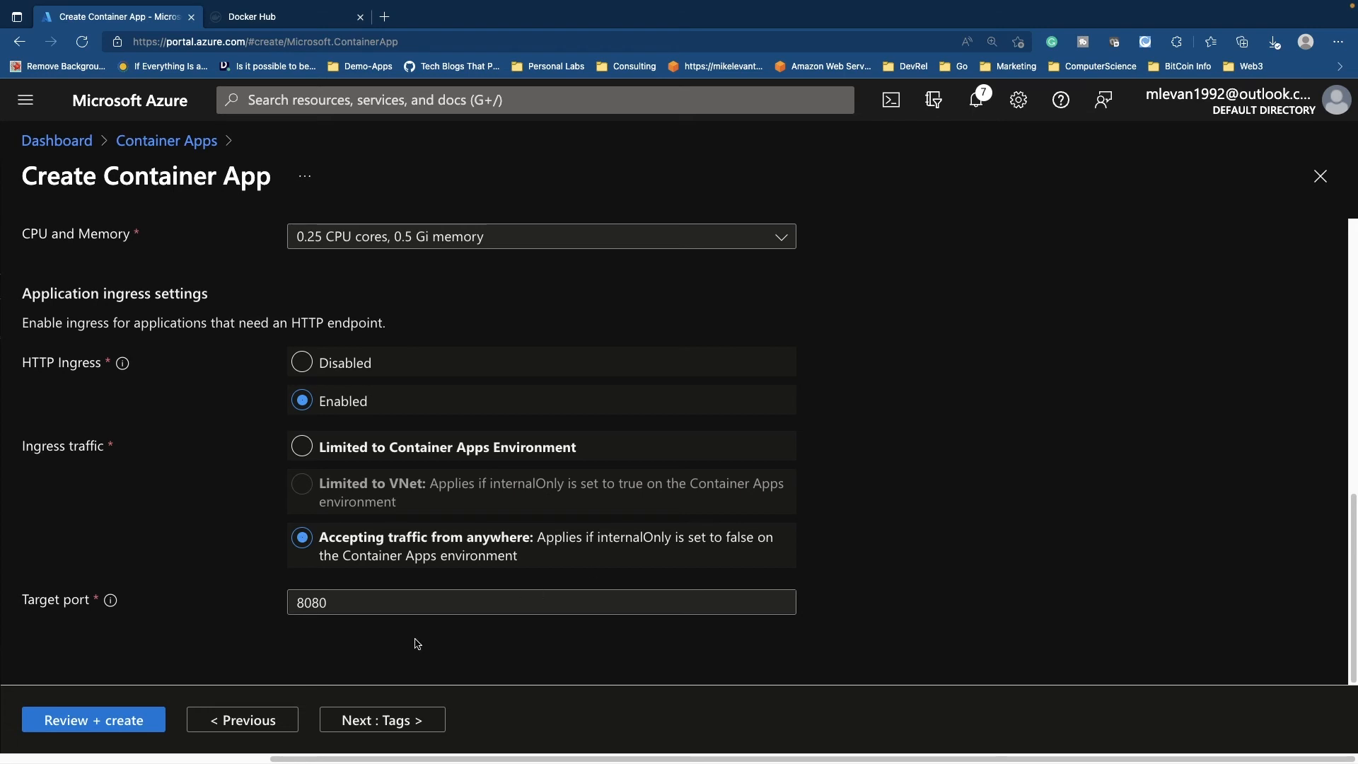
left_click(93, 720)
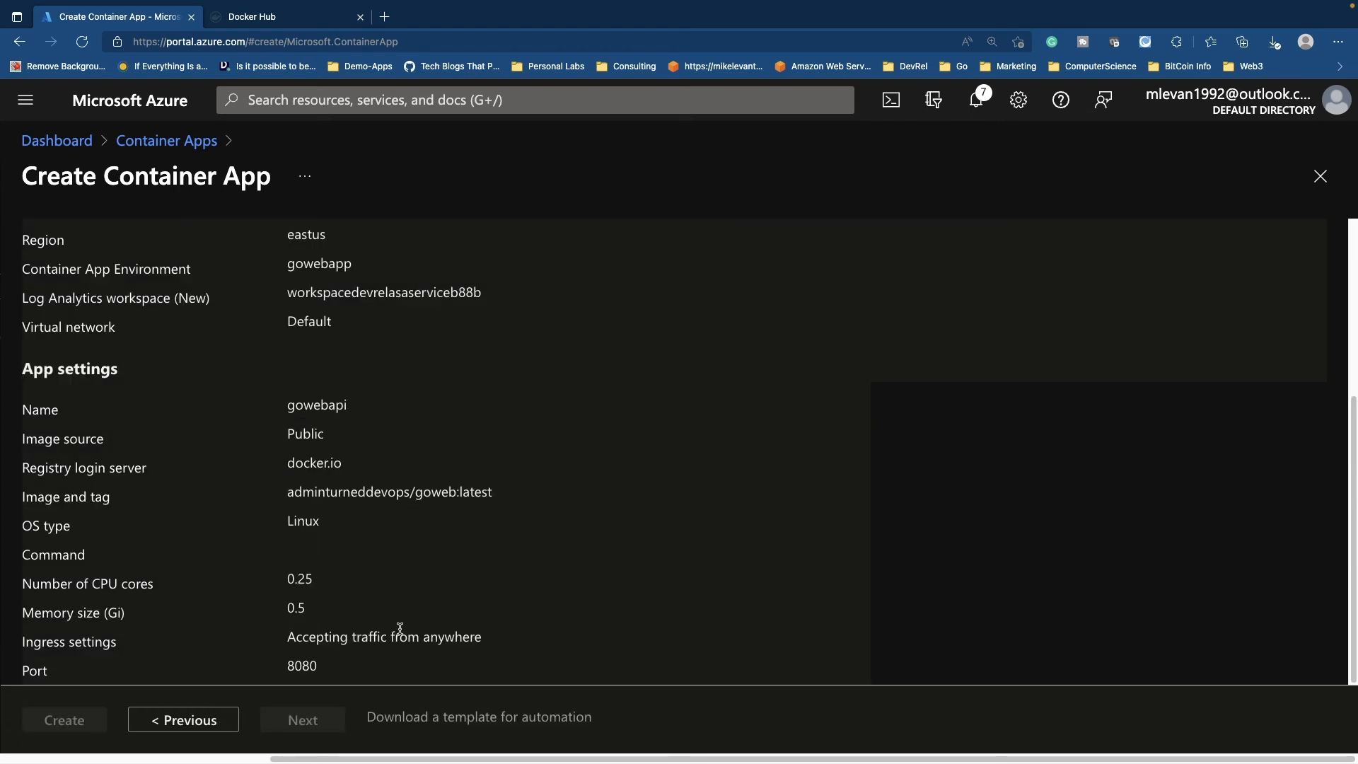
Step: Create the container app and open the deployed goweb1 resource once deployment completes
left_click(64, 720)
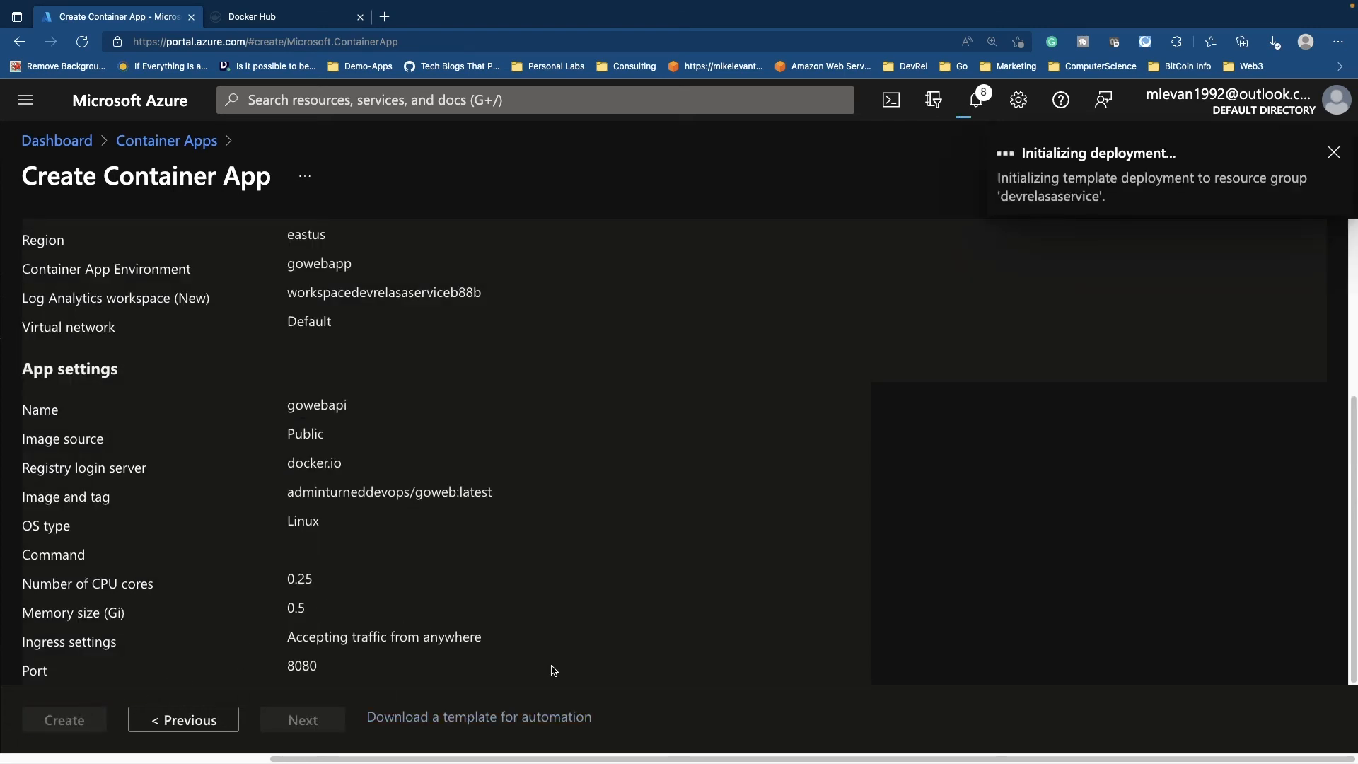
left_click(64, 720)
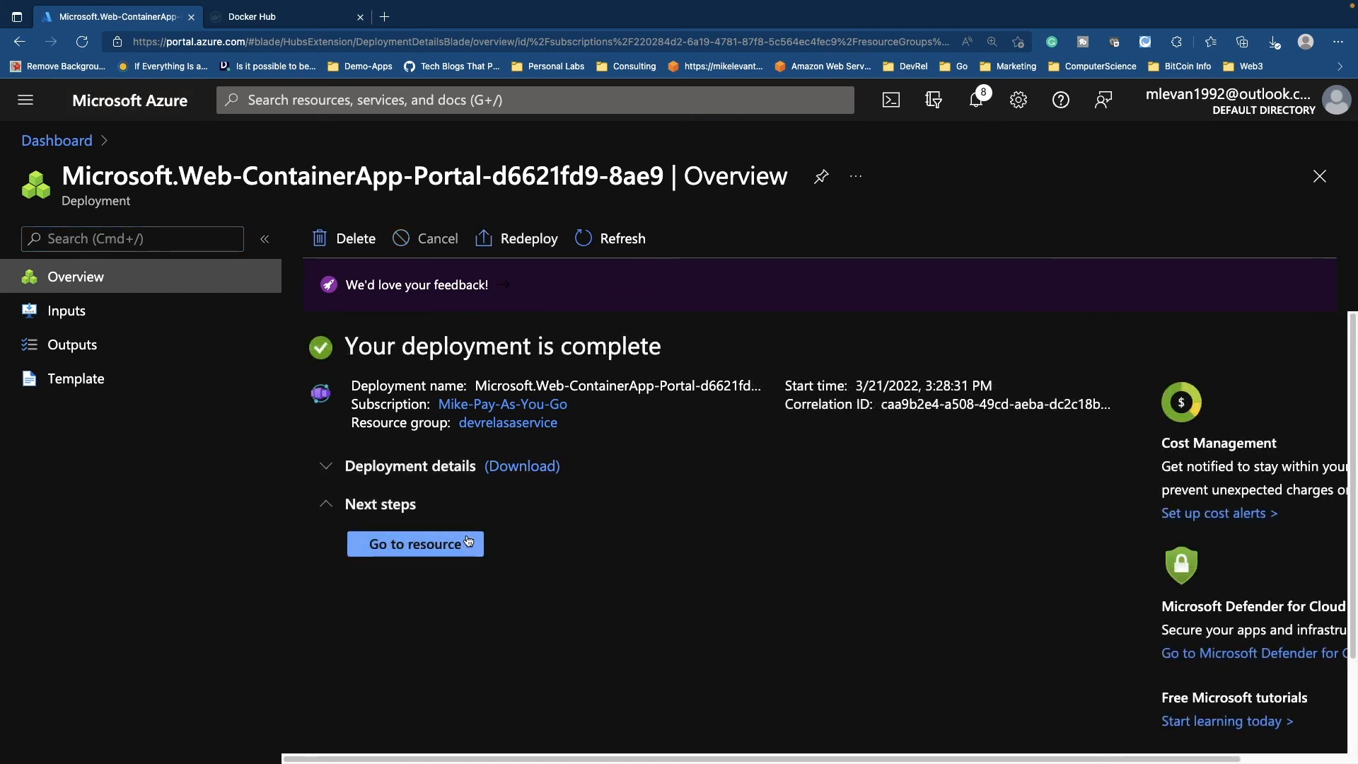
left_click(414, 544)
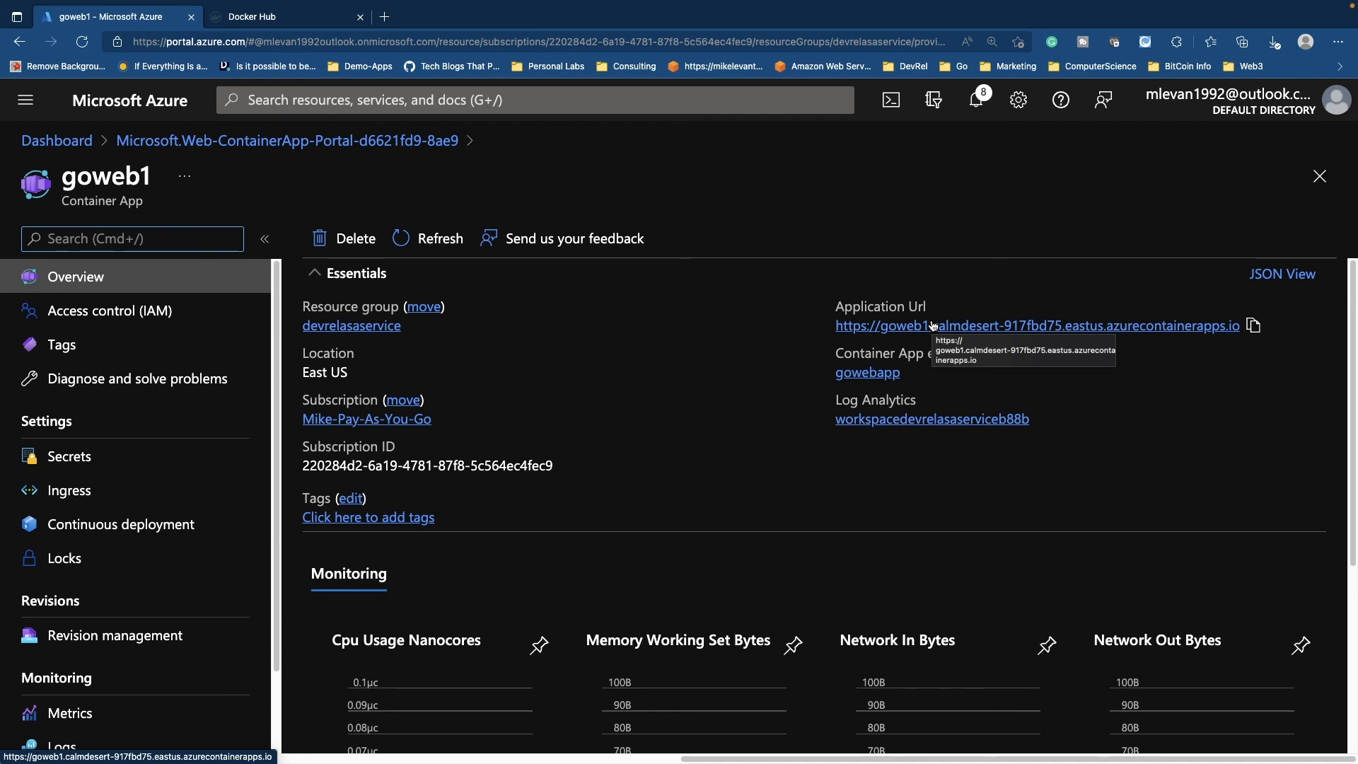
mouse_move(952, 327)
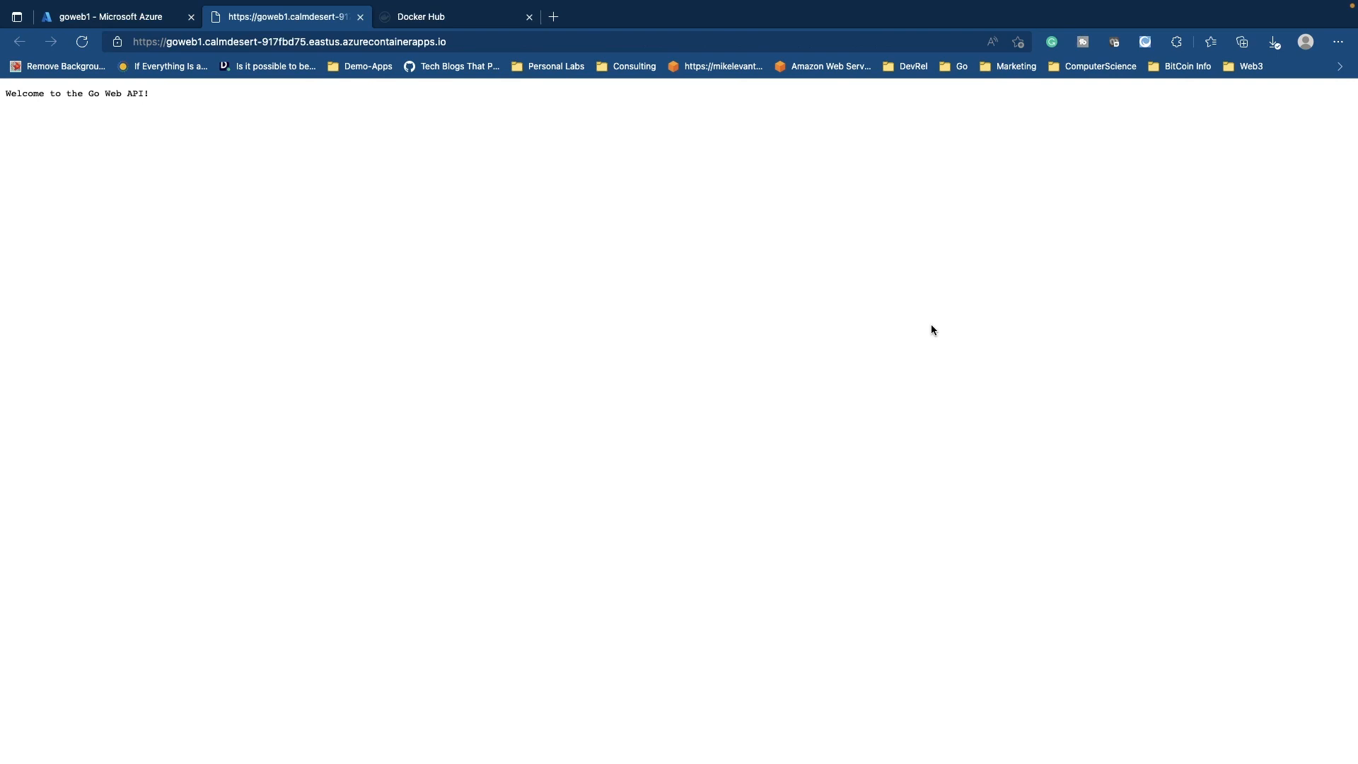
mouse_move(337, 191)
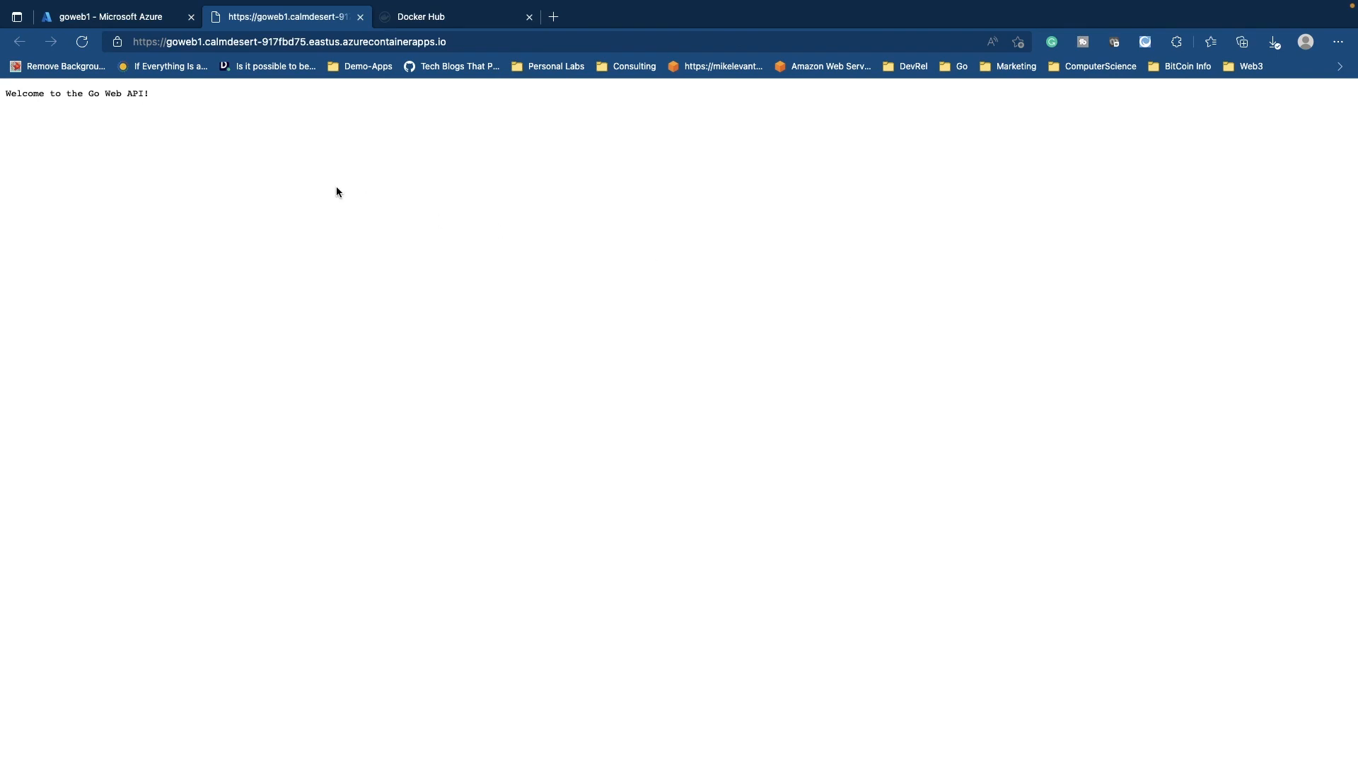
Step: After seeing 'Welcome to the Go Web API!' served, return to the goweb1 overview tab
left_click(117, 17)
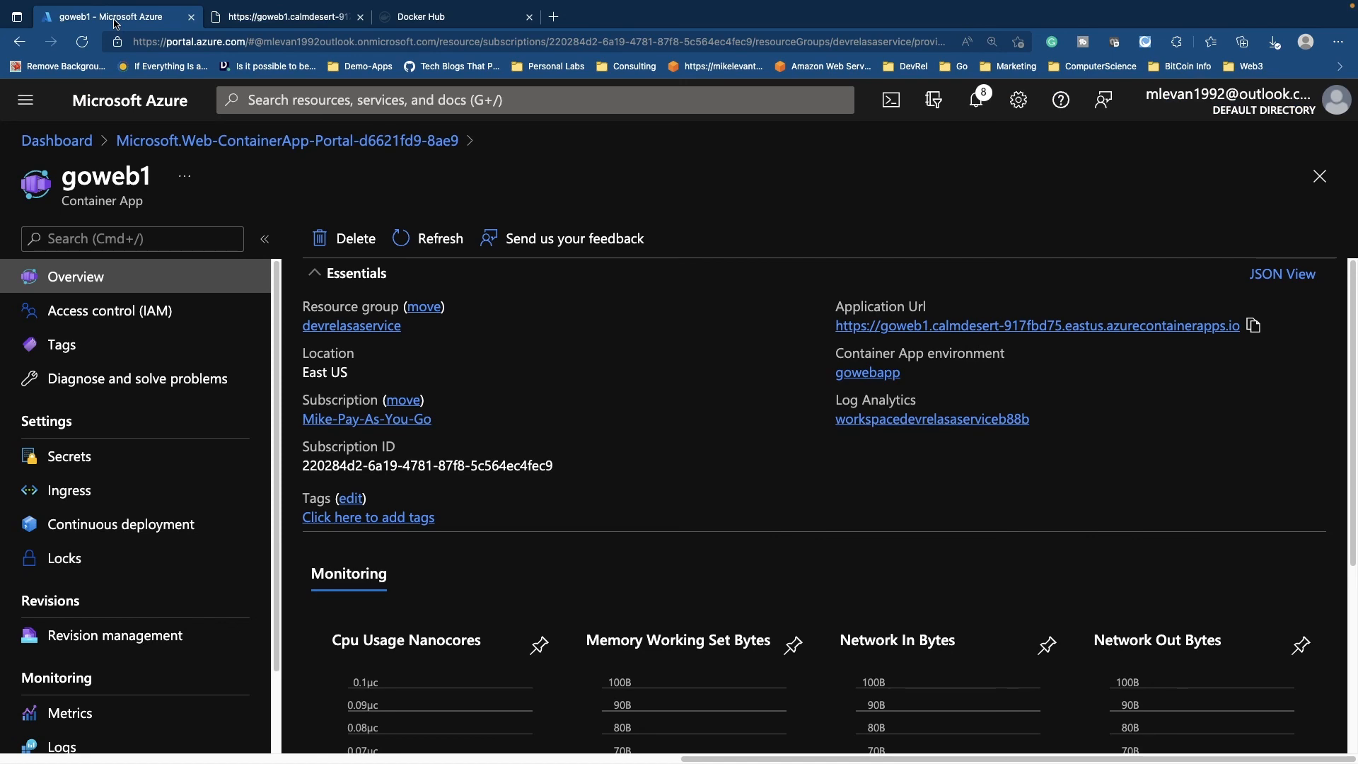
mouse_move(631, 412)
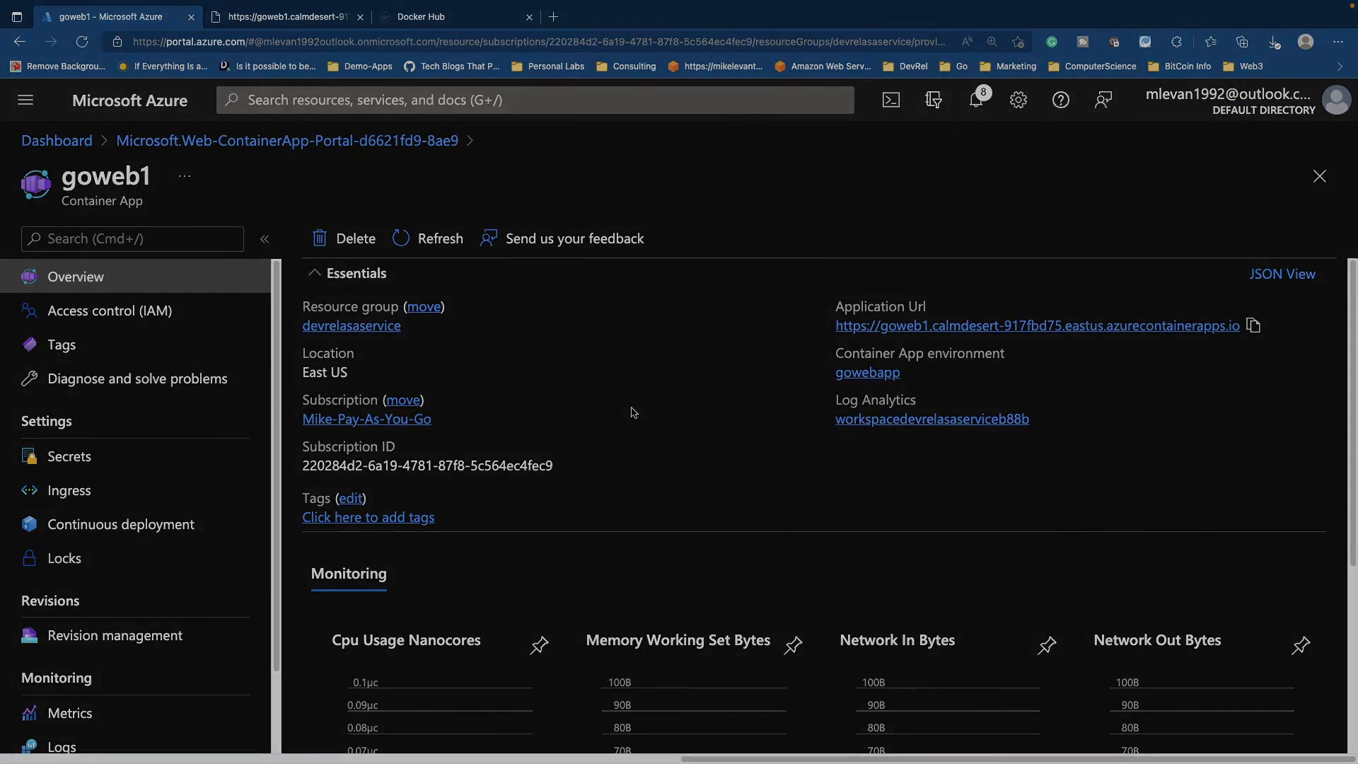